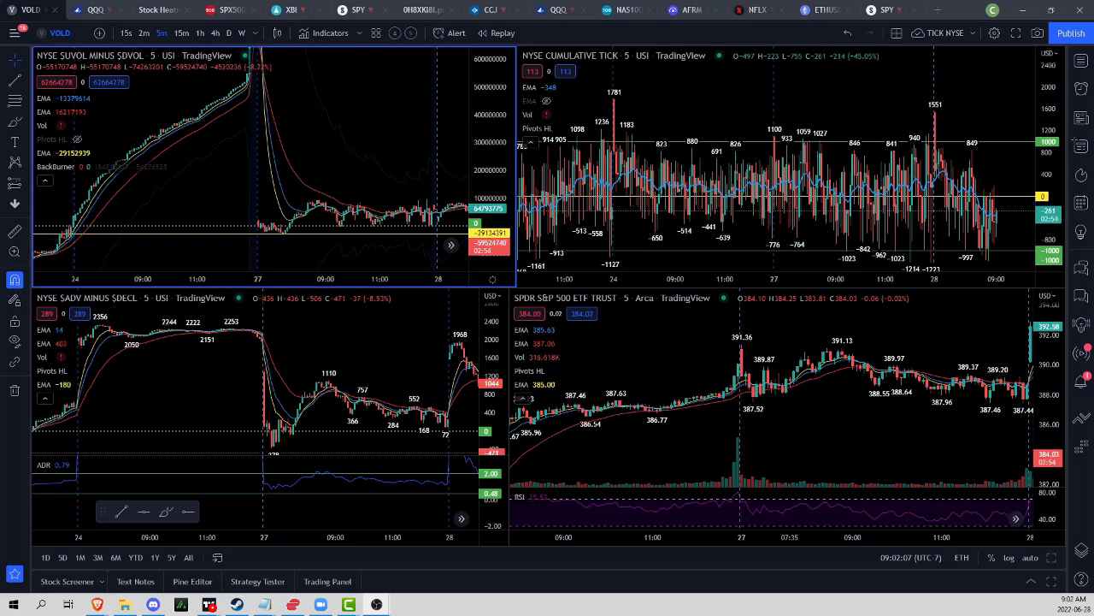
{"action": "mouse_move", "coordinate": [462, 124]}
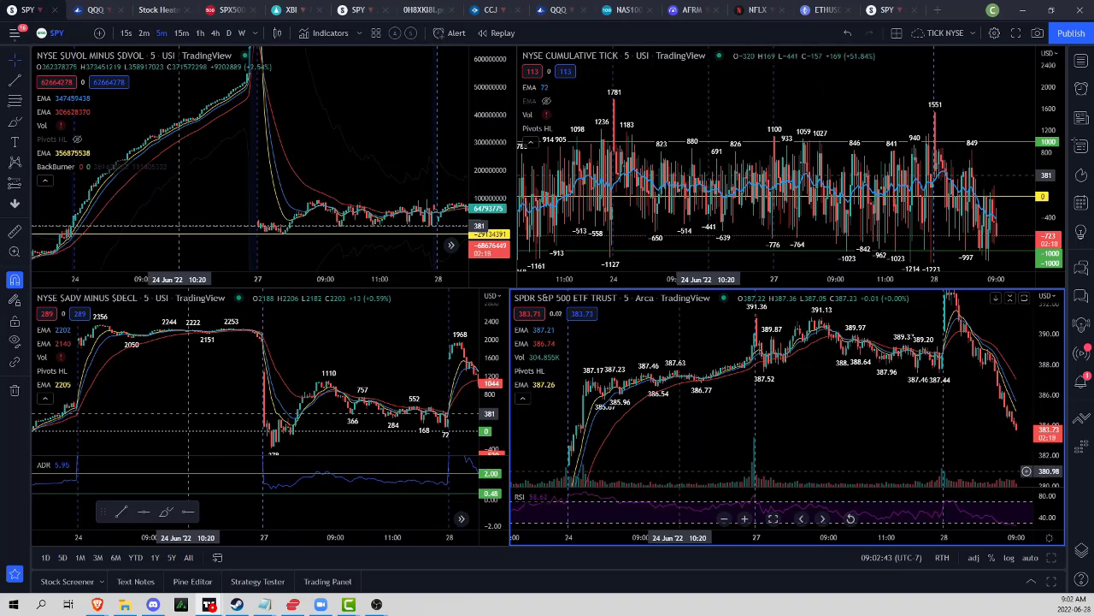
{"action": "mouse_move", "coordinate": [567, 477]}
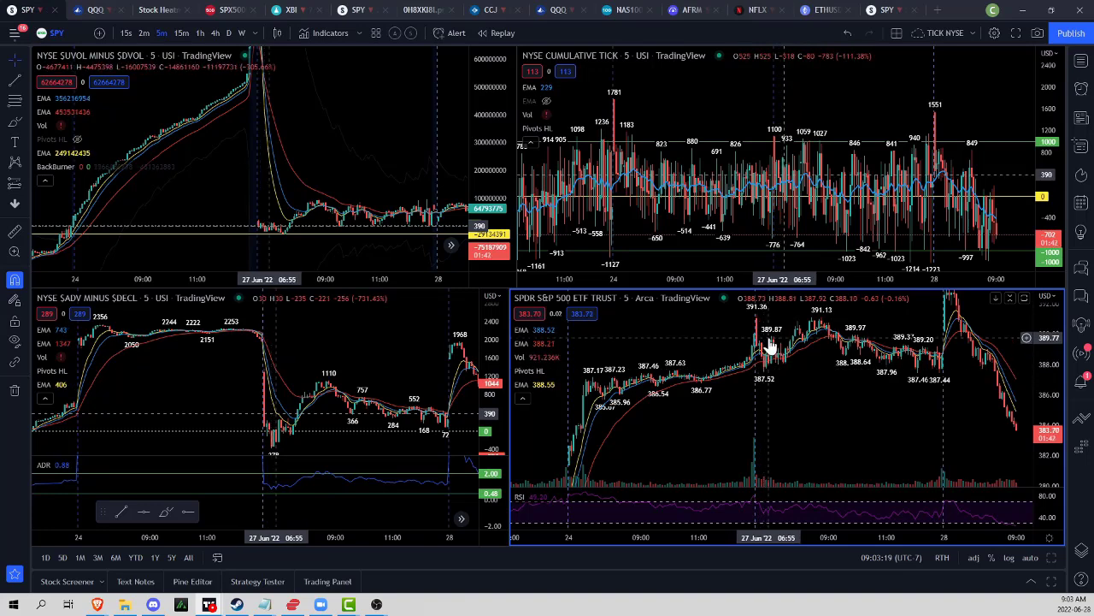
{"action": "mouse_move", "coordinate": [814, 337]}
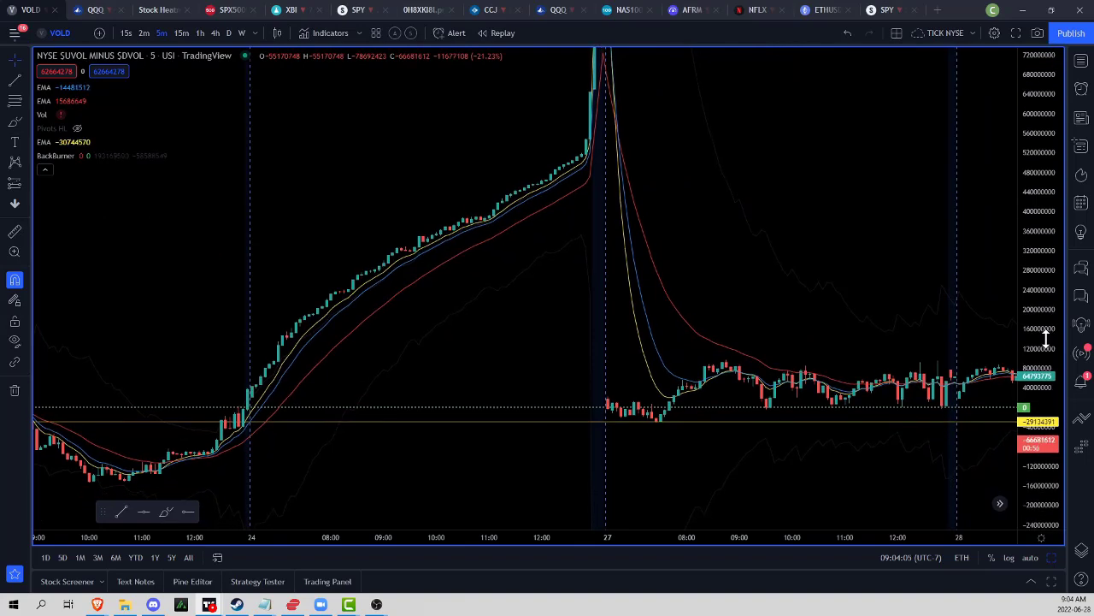
{"action": "mouse_move", "coordinate": [803, 389]}
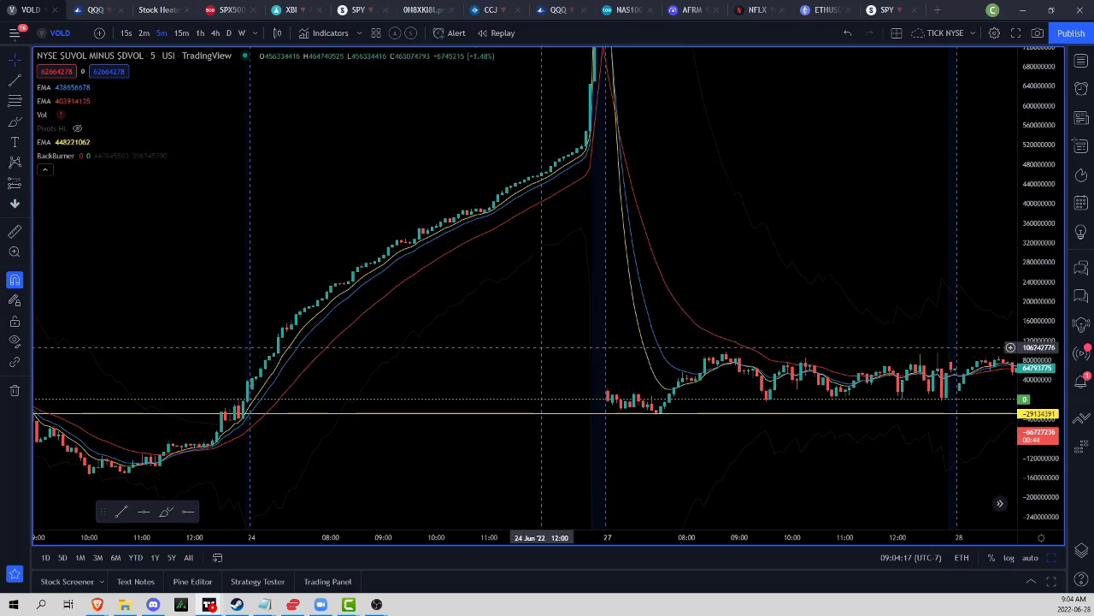
{"action": "mouse_move", "coordinate": [256, 408]}
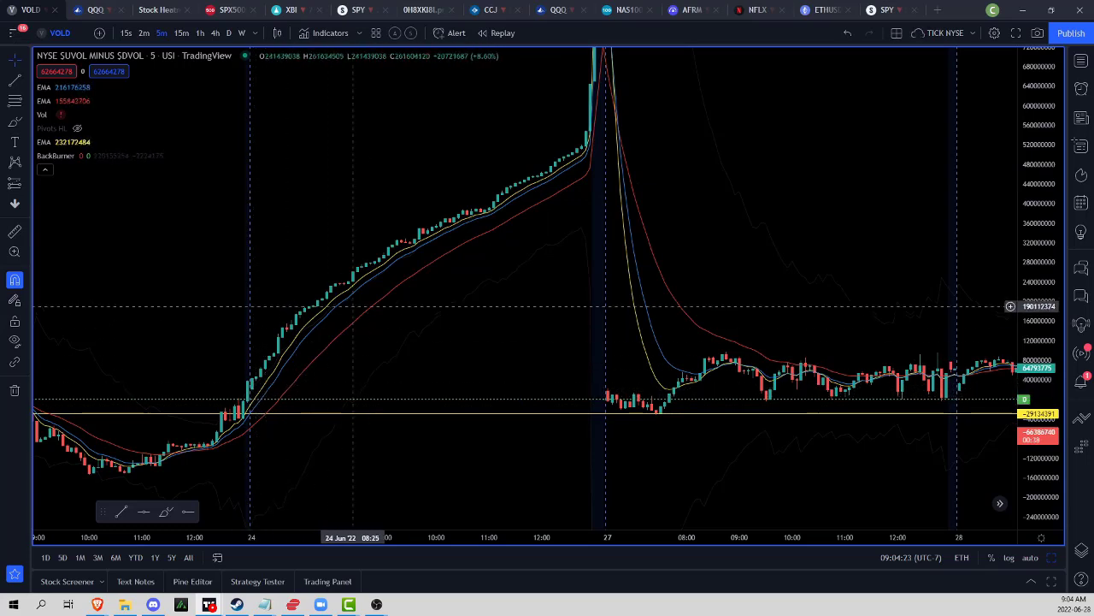
{"action": "mouse_move", "coordinate": [226, 421]}
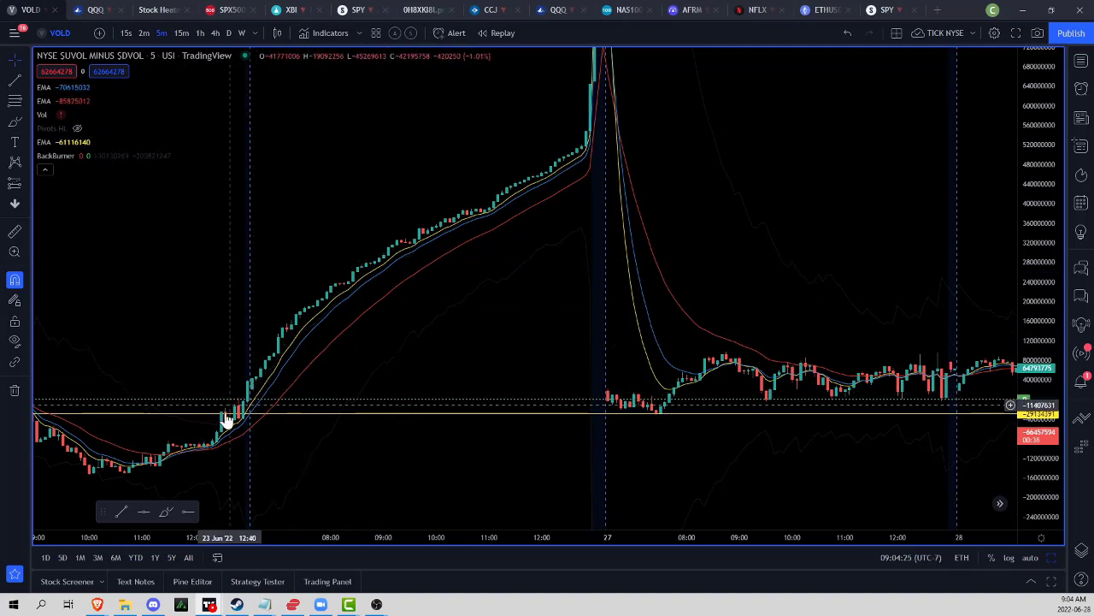
{"action": "mouse_move", "coordinate": [337, 348]}
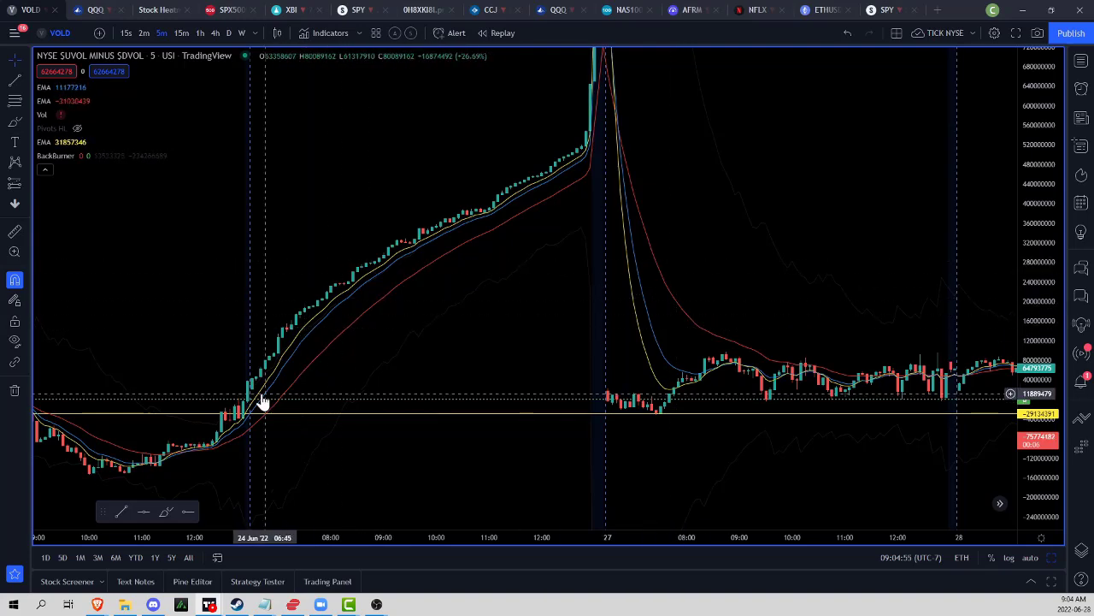
{"action": "mouse_move", "coordinate": [264, 402]}
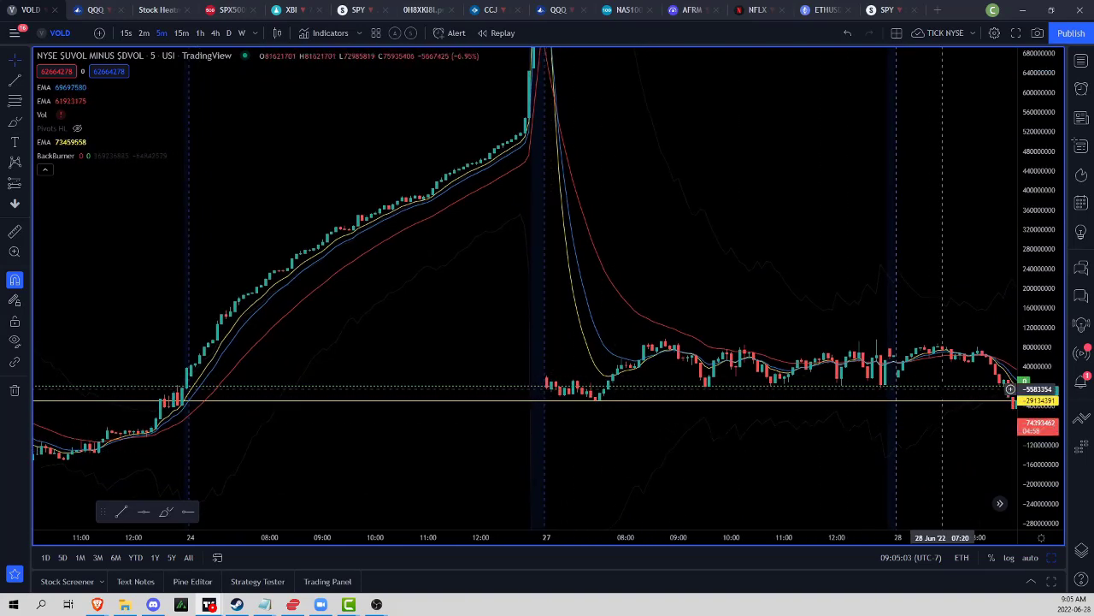
{"action": "mouse_move", "coordinate": [786, 406]}
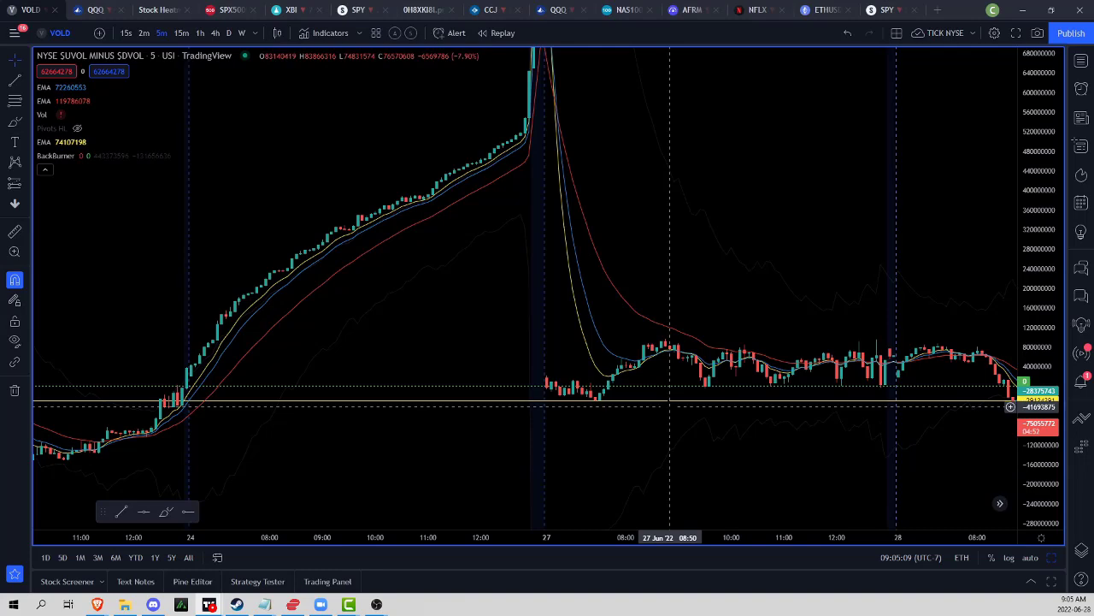
{"action": "mouse_move", "coordinate": [999, 401]}
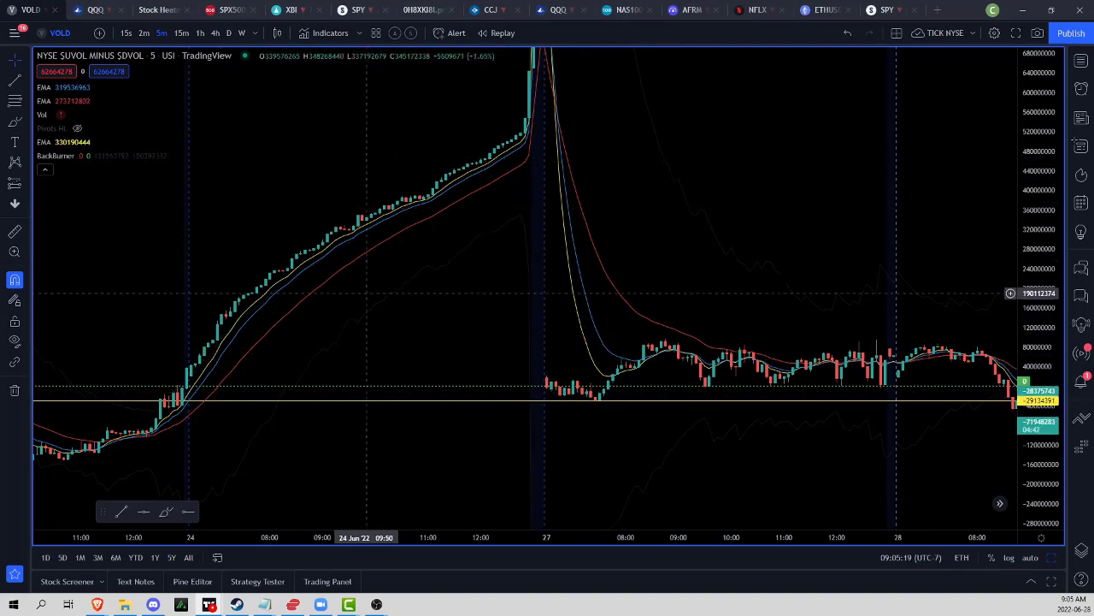
{"action": "mouse_move", "coordinate": [578, 398]}
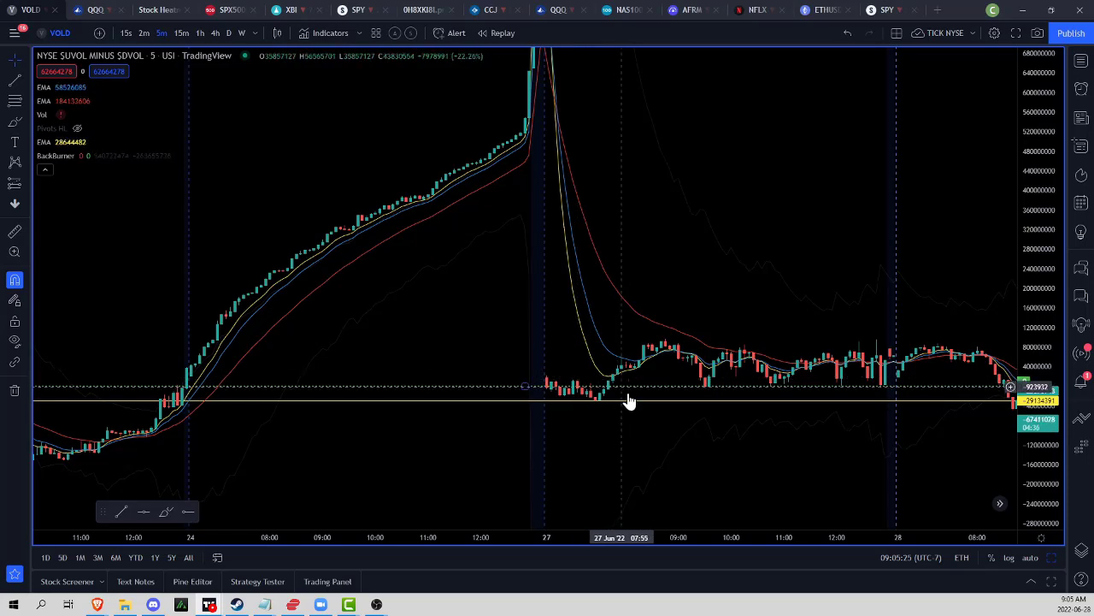
{"action": "mouse_move", "coordinate": [650, 400]}
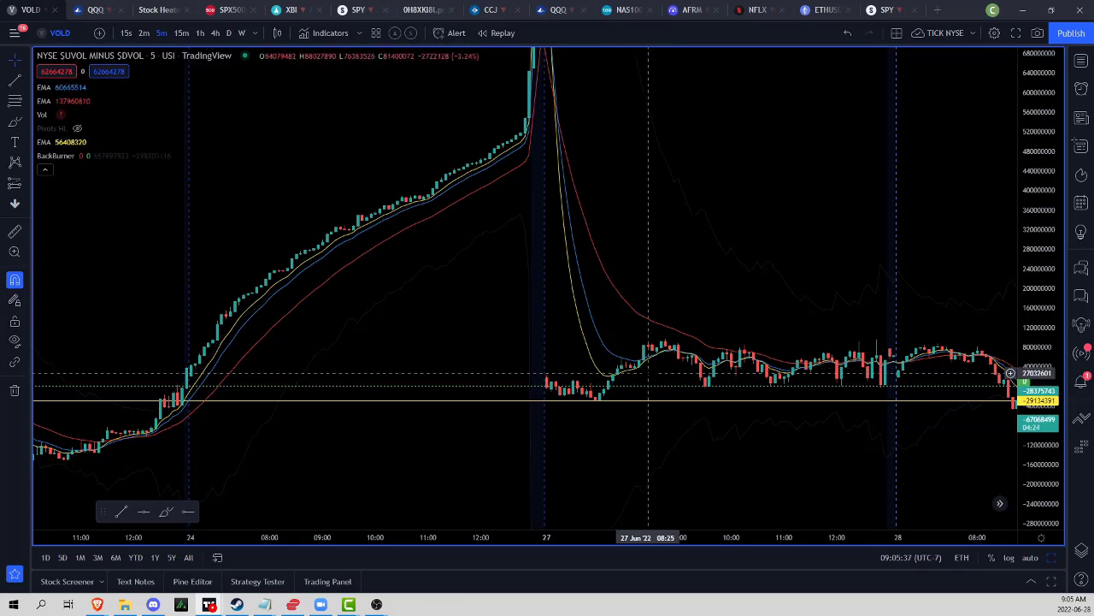
{"action": "mouse_move", "coordinate": [698, 395]}
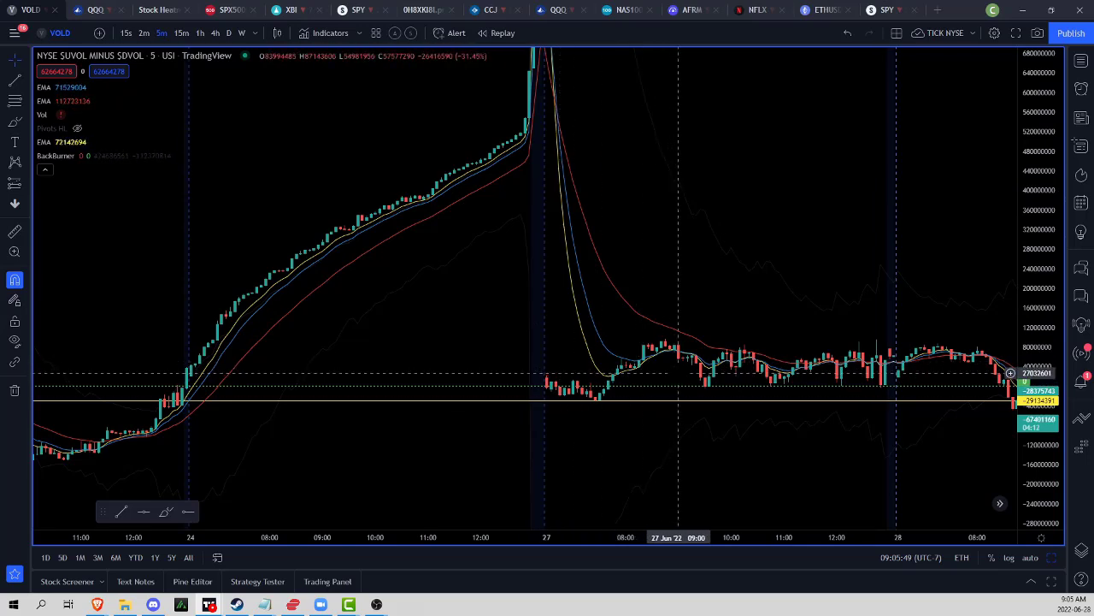
{"action": "mouse_move", "coordinate": [693, 396]}
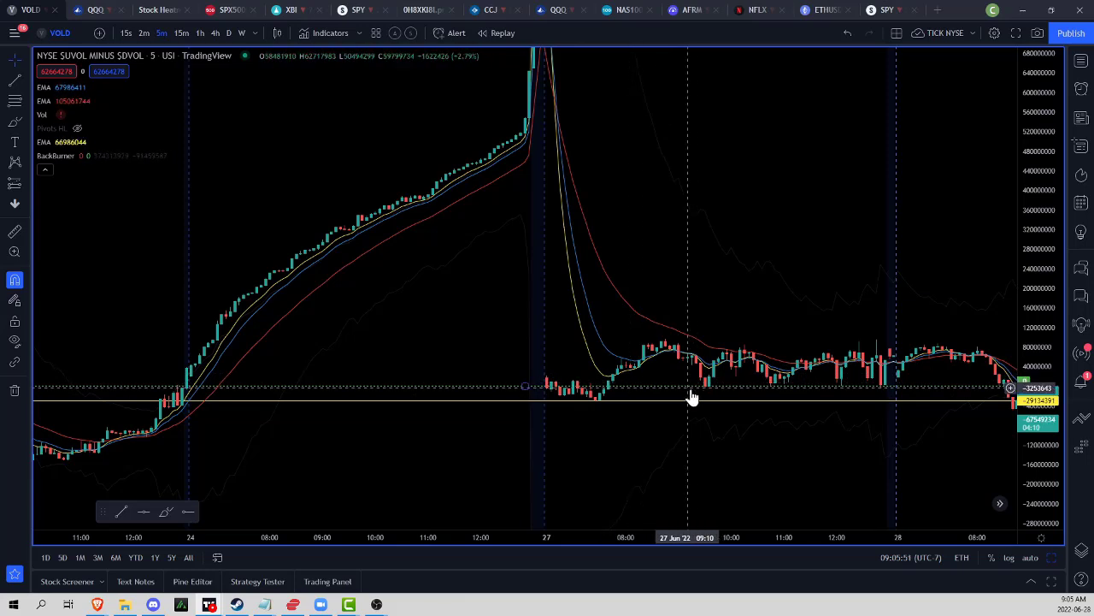
{"action": "mouse_move", "coordinate": [562, 394]}
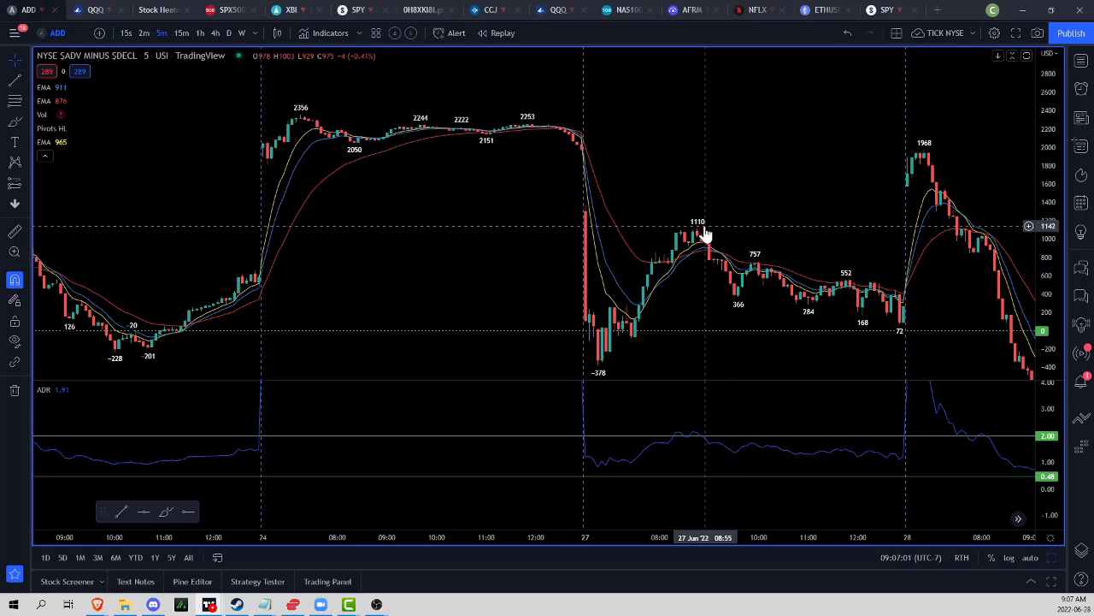
{"action": "mouse_move", "coordinate": [703, 234]}
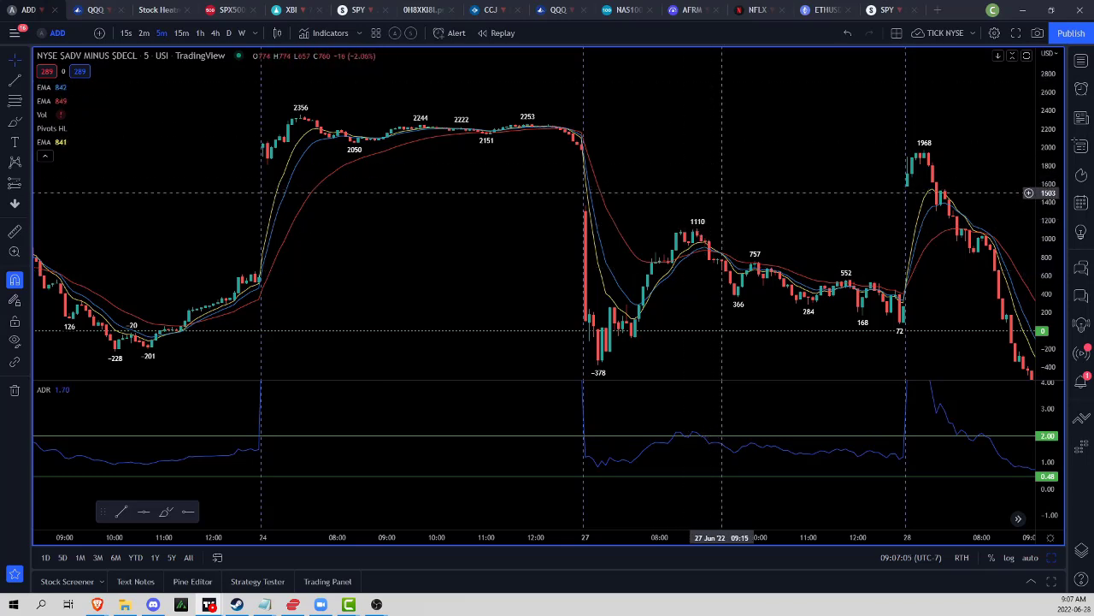
{"action": "mouse_move", "coordinate": [688, 256]}
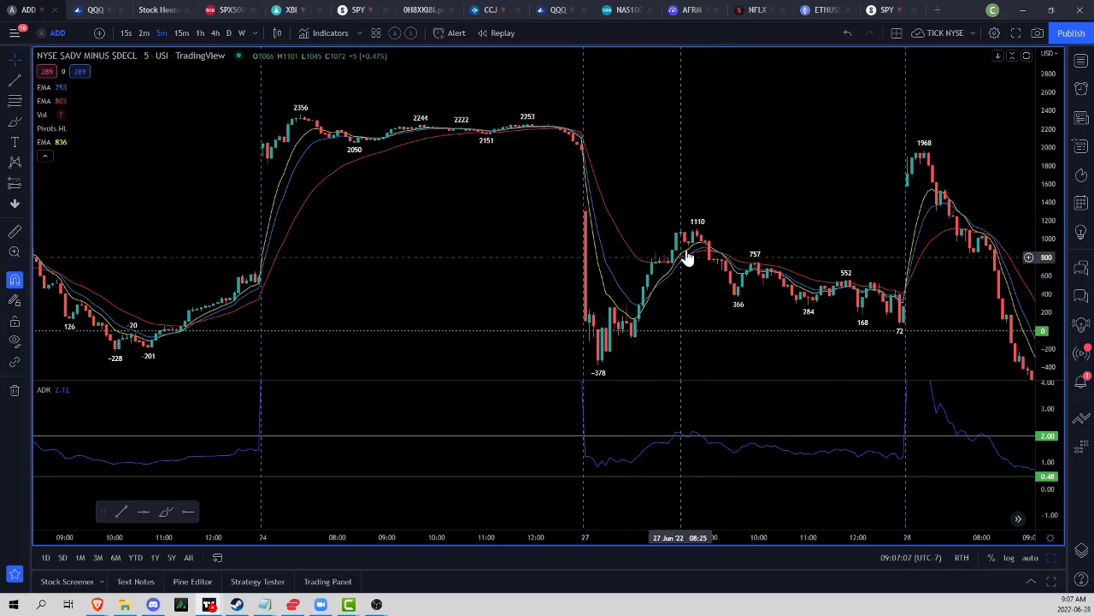
{"action": "mouse_move", "coordinate": [738, 302]}
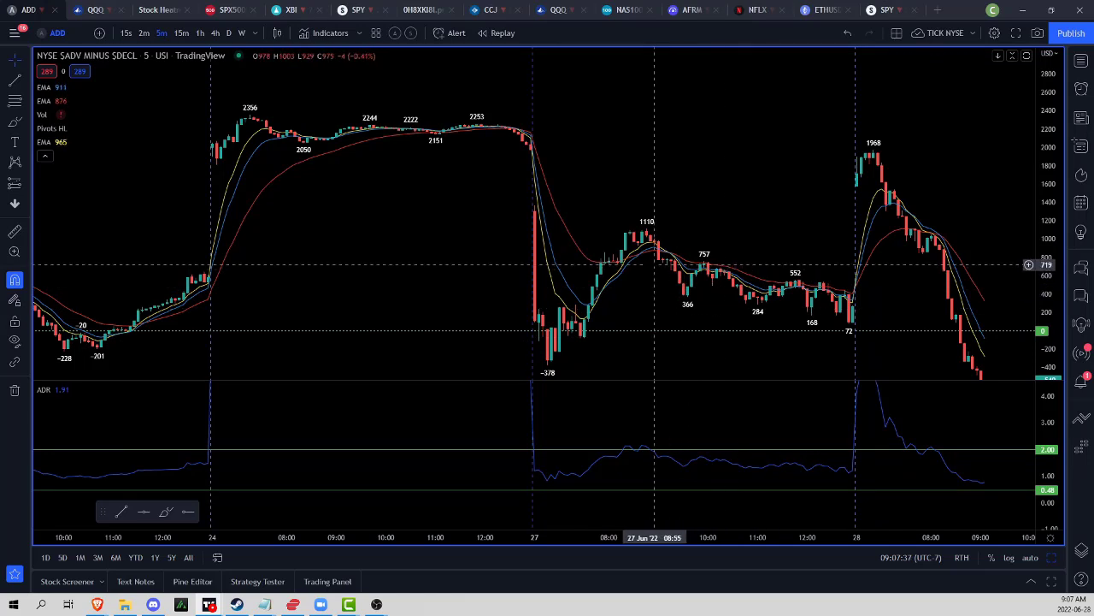
{"action": "mouse_move", "coordinate": [693, 289]}
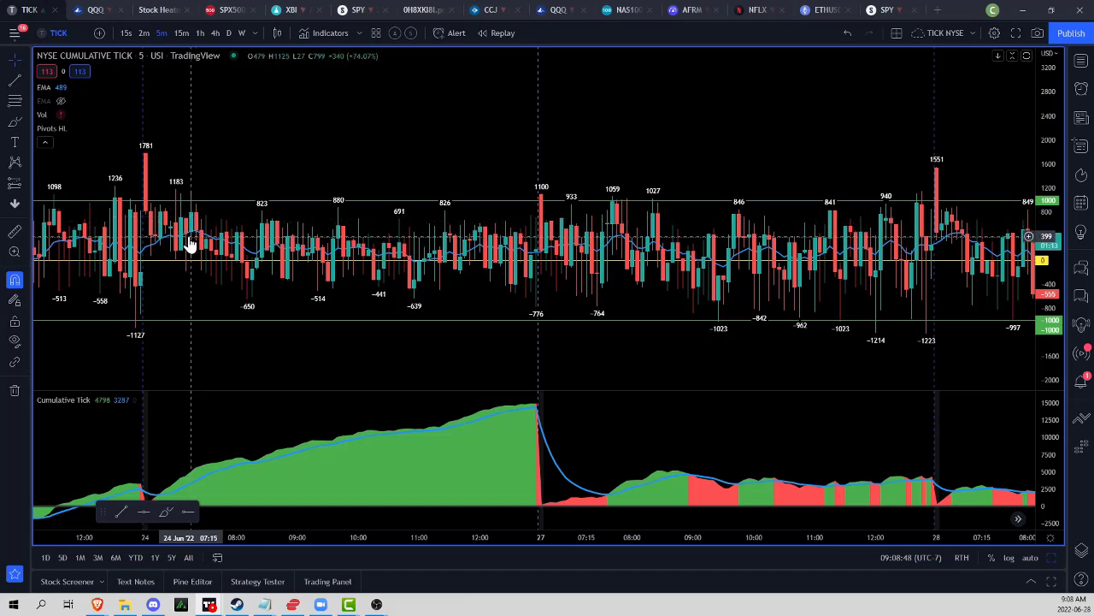
{"action": "mouse_move", "coordinate": [194, 237]}
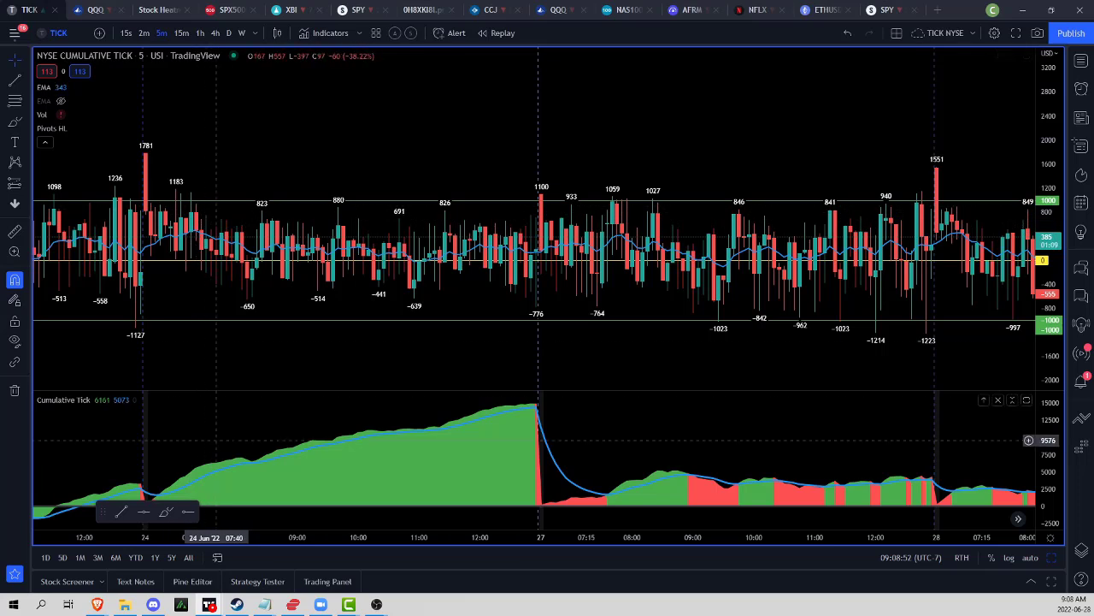
{"action": "mouse_move", "coordinate": [251, 308]}
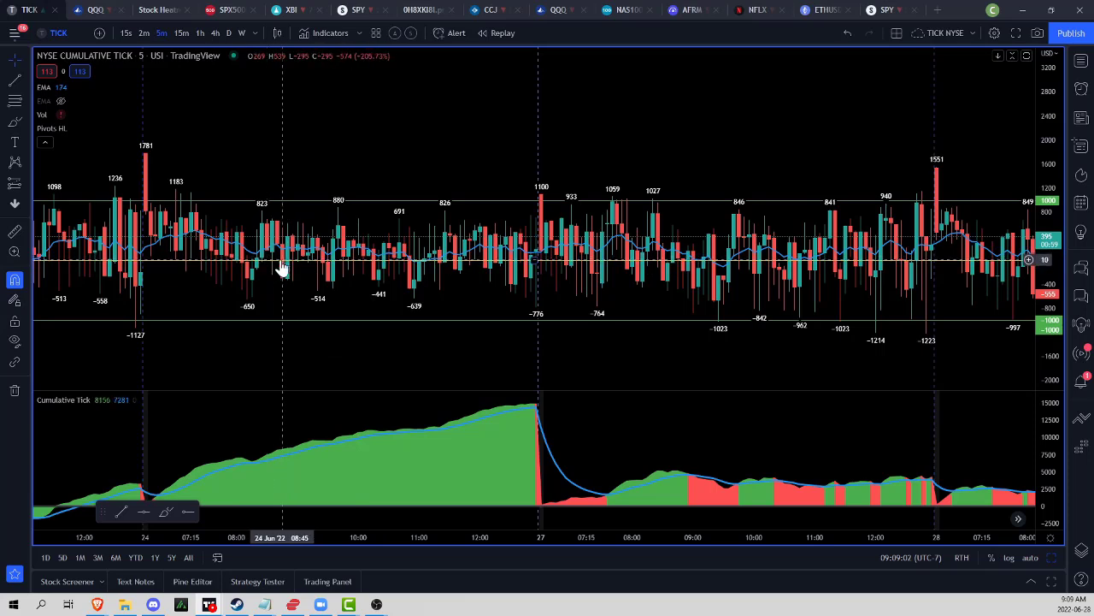
{"action": "mouse_move", "coordinate": [224, 247]}
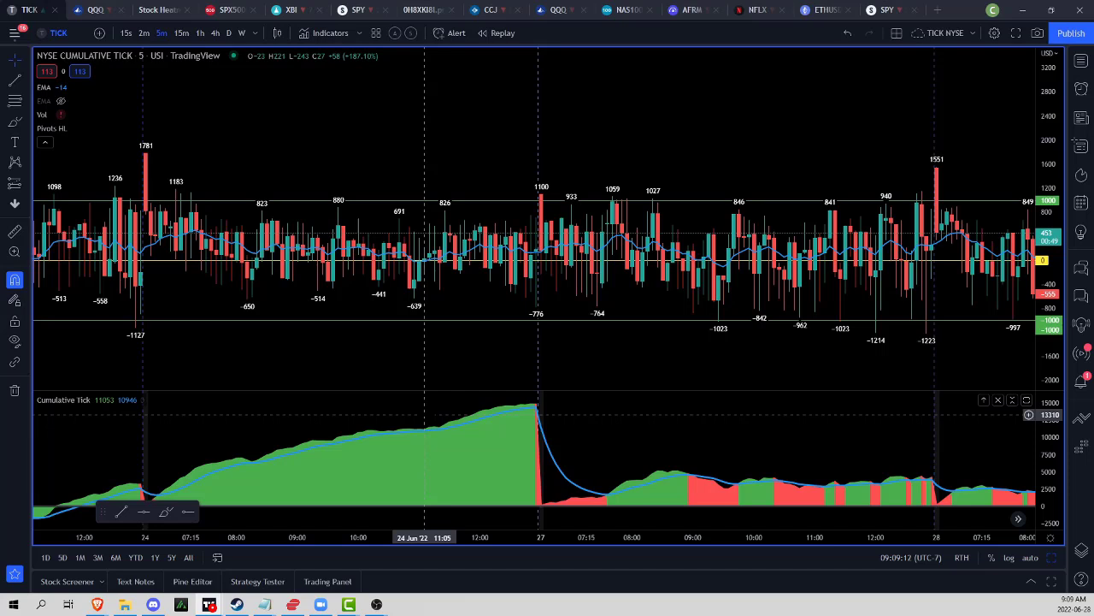
{"action": "mouse_move", "coordinate": [278, 253]}
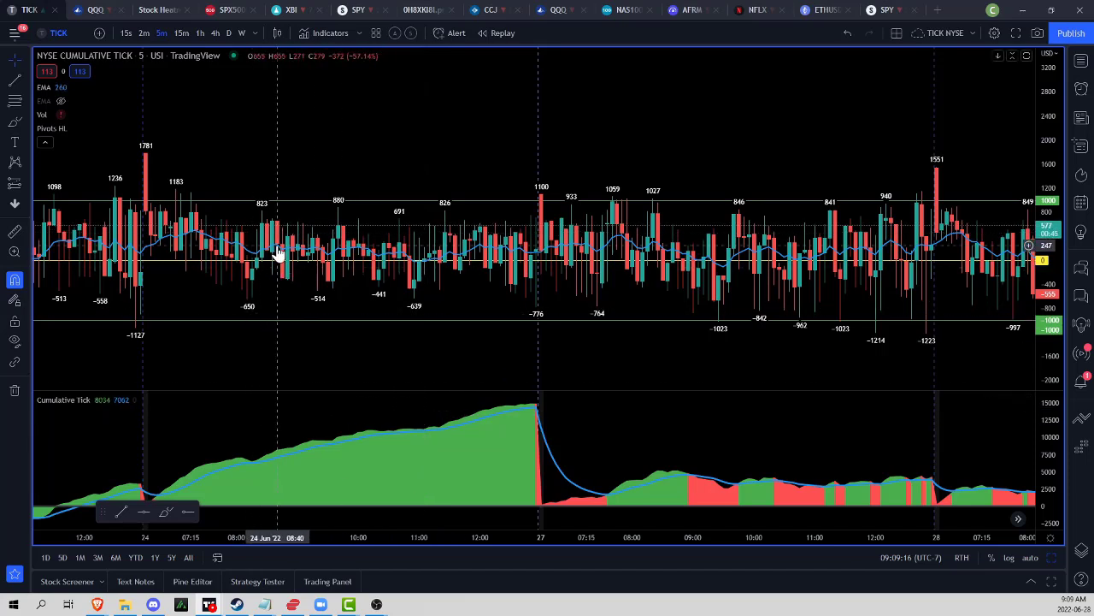
{"action": "mouse_move", "coordinate": [290, 282]}
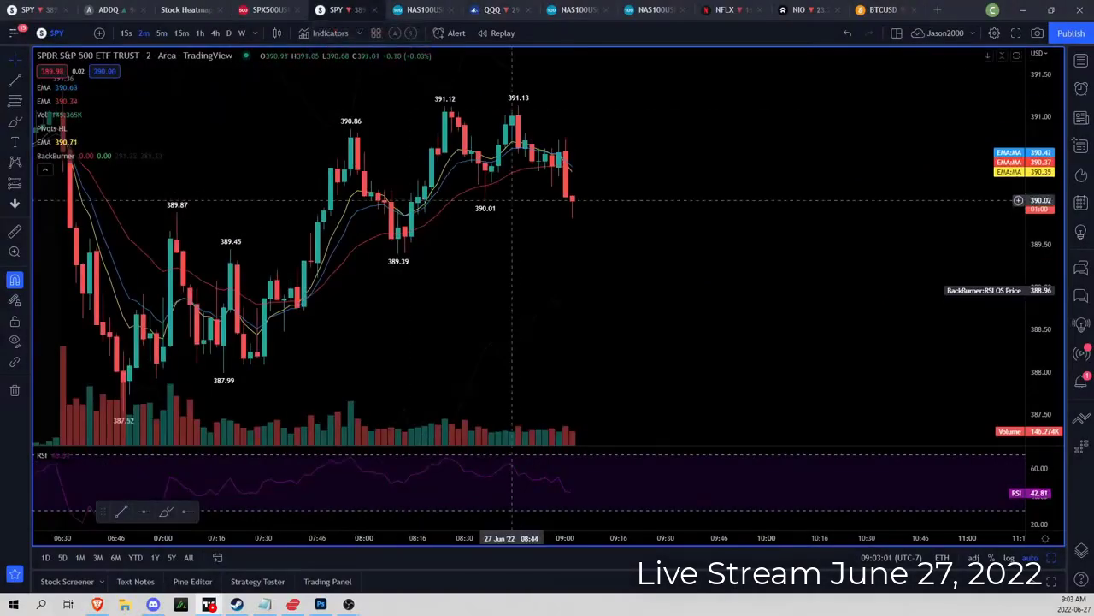
Switch SPY to 5-minute candles, then bring up the QQQ 5-minute chart.
{"action": "left_click", "coordinate": [164, 34]}
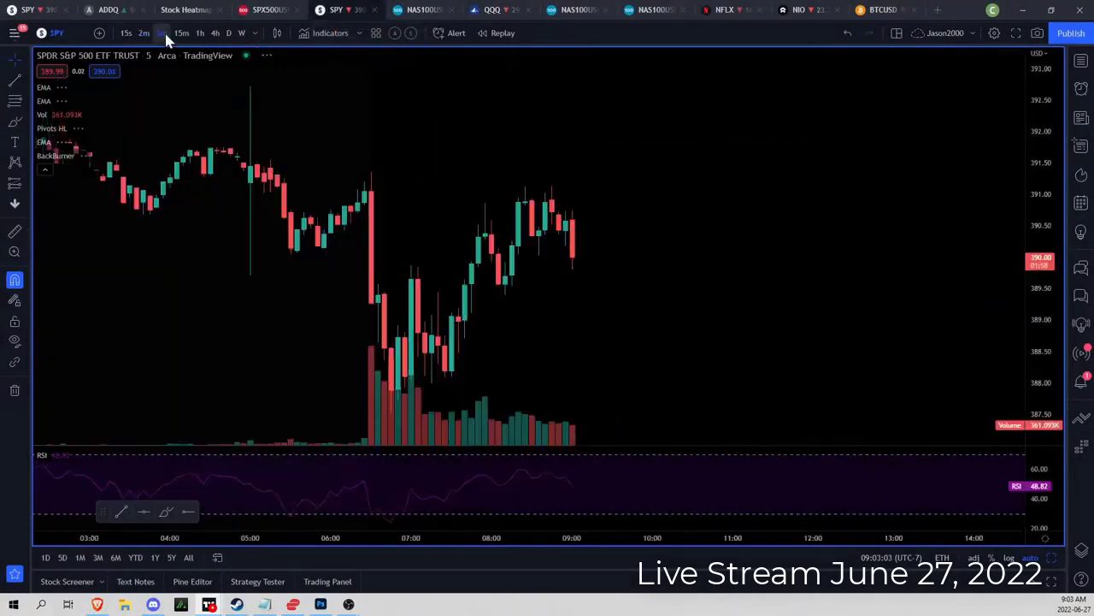
{"action": "left_click", "coordinate": [162, 33]}
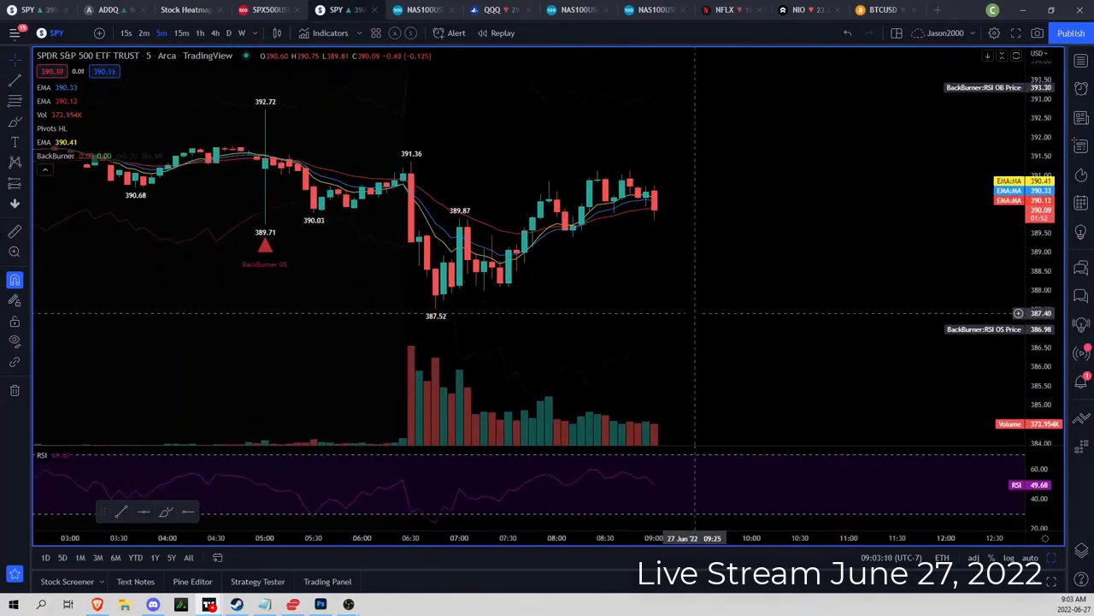
{"action": "left_click", "coordinate": [492, 10]}
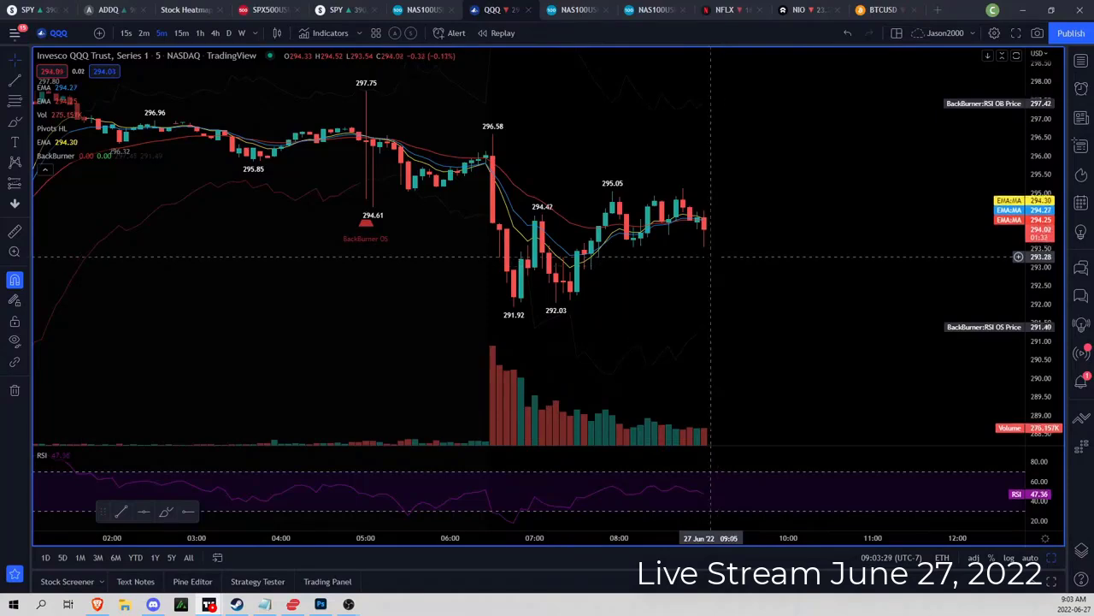
{"action": "mouse_move", "coordinate": [499, 191]}
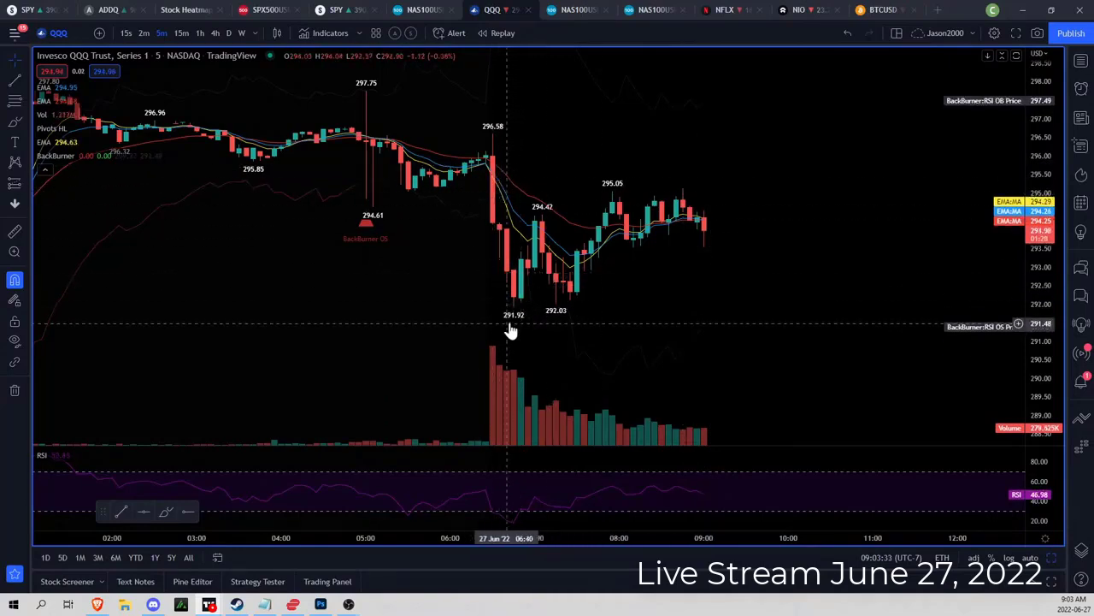
{"action": "mouse_move", "coordinate": [522, 306]}
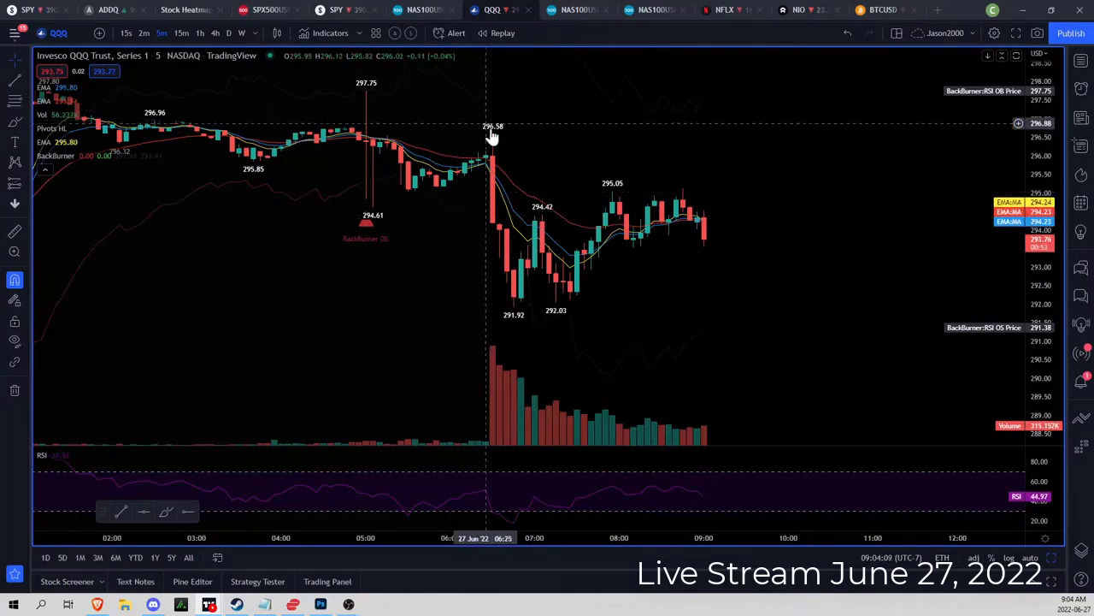
{"action": "mouse_move", "coordinate": [567, 309]}
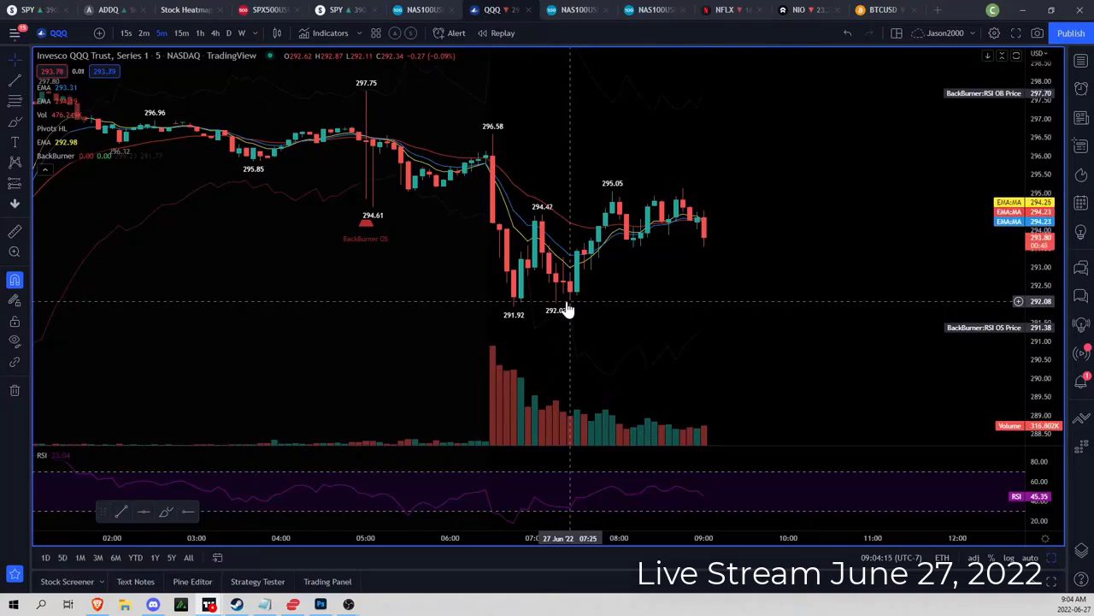
{"action": "mouse_move", "coordinate": [555, 312]}
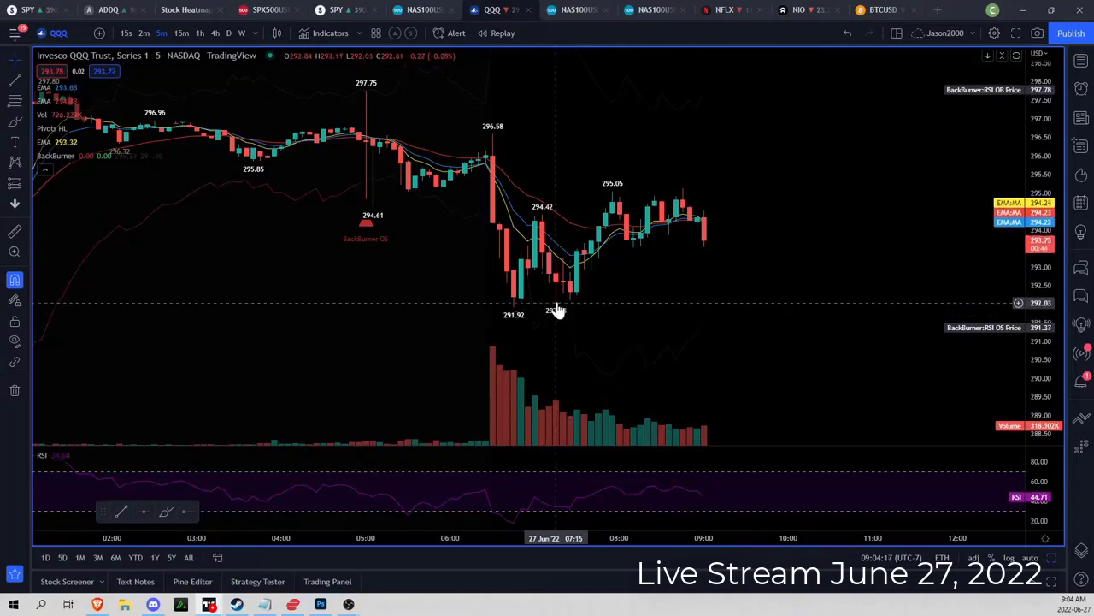
{"action": "mouse_move", "coordinate": [564, 321]}
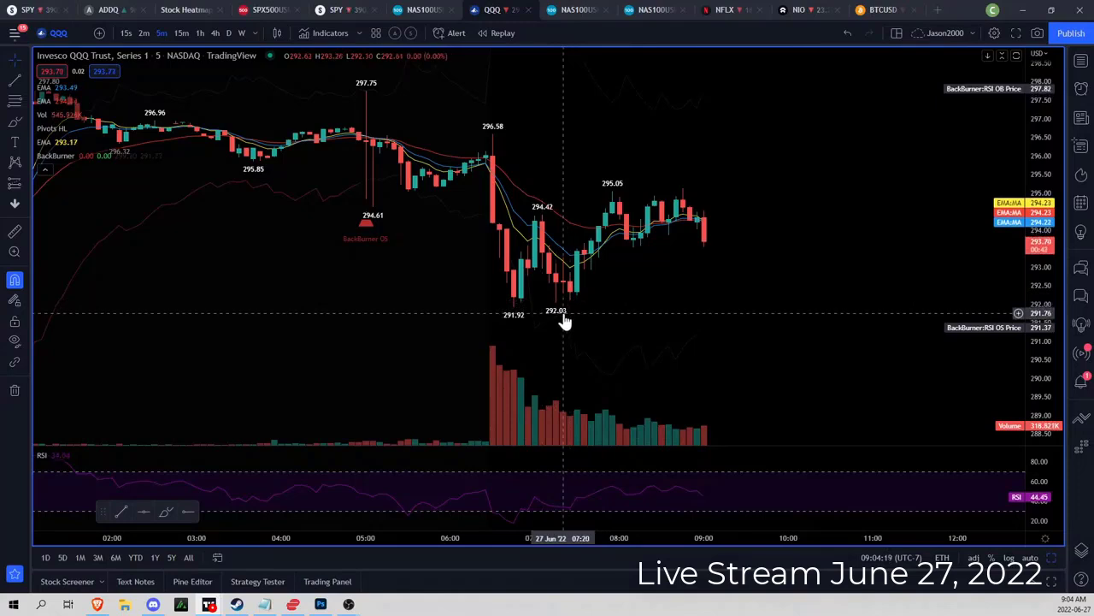
{"action": "mouse_move", "coordinate": [670, 195]}
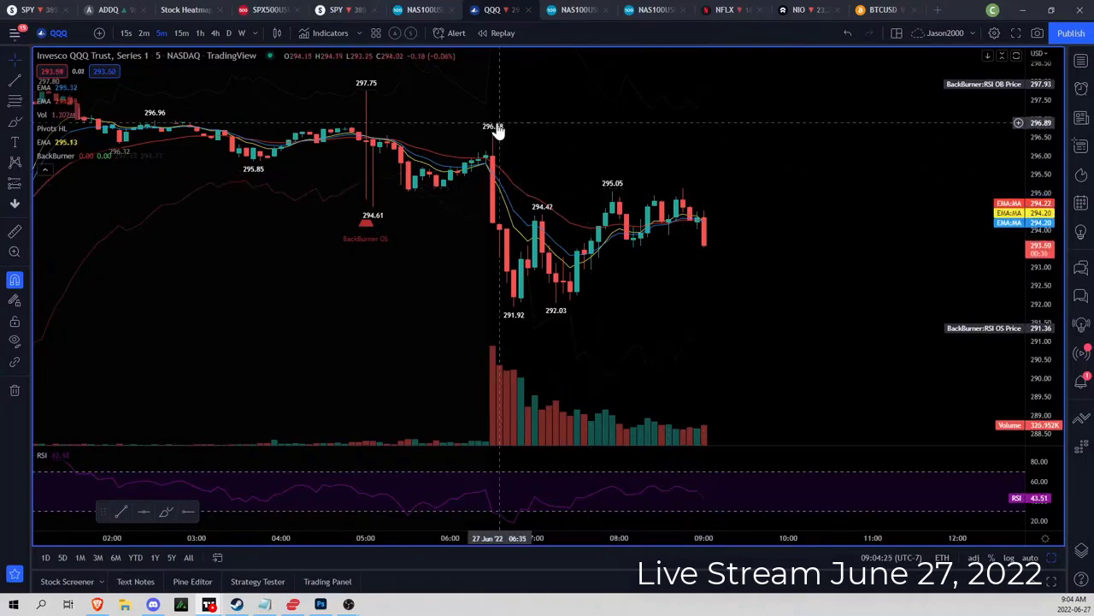
{"action": "mouse_move", "coordinate": [545, 240]}
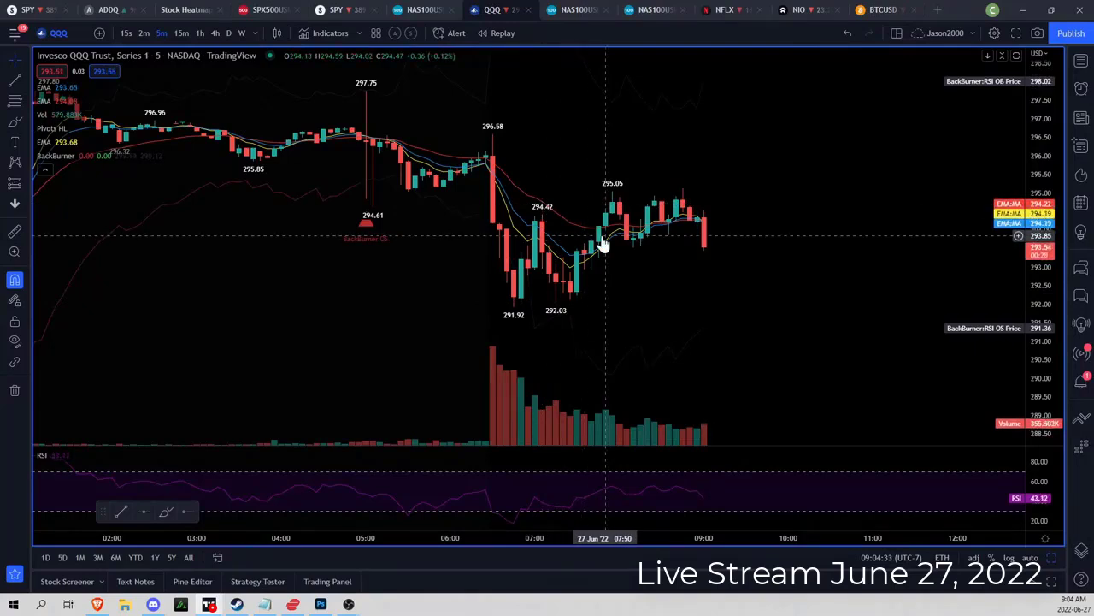
Switch to the NFLX tab to view Netflix's 15-minute chart.
{"action": "left_click", "coordinate": [721, 10]}
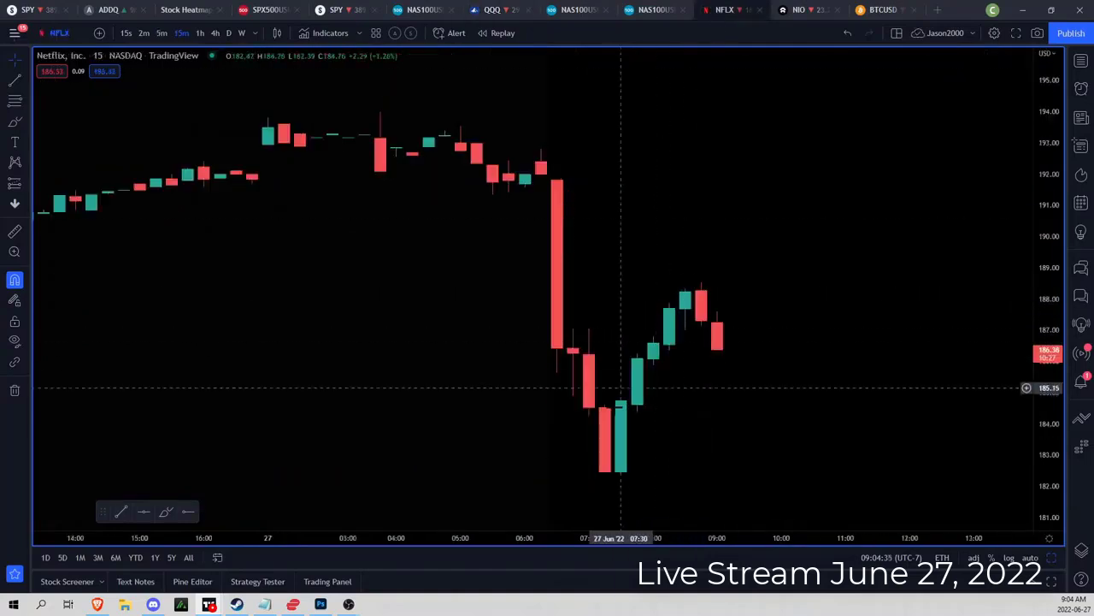
{"action": "mouse_move", "coordinate": [610, 409]}
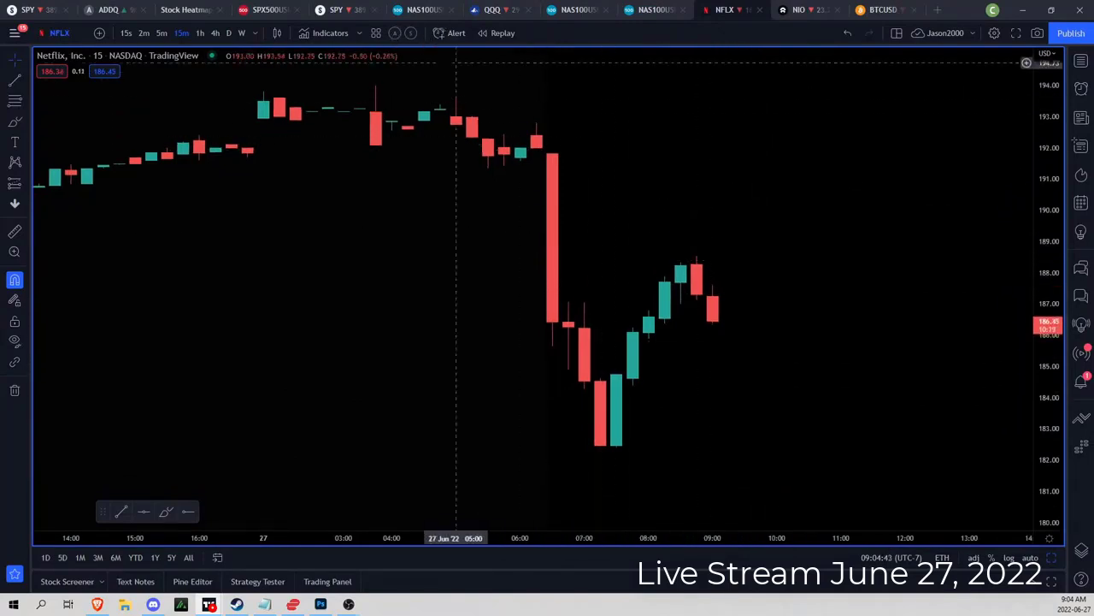
Return to QQQ, glance at 15-minute candles, then go back to 5-minute.
{"action": "left_click", "coordinate": [487, 9]}
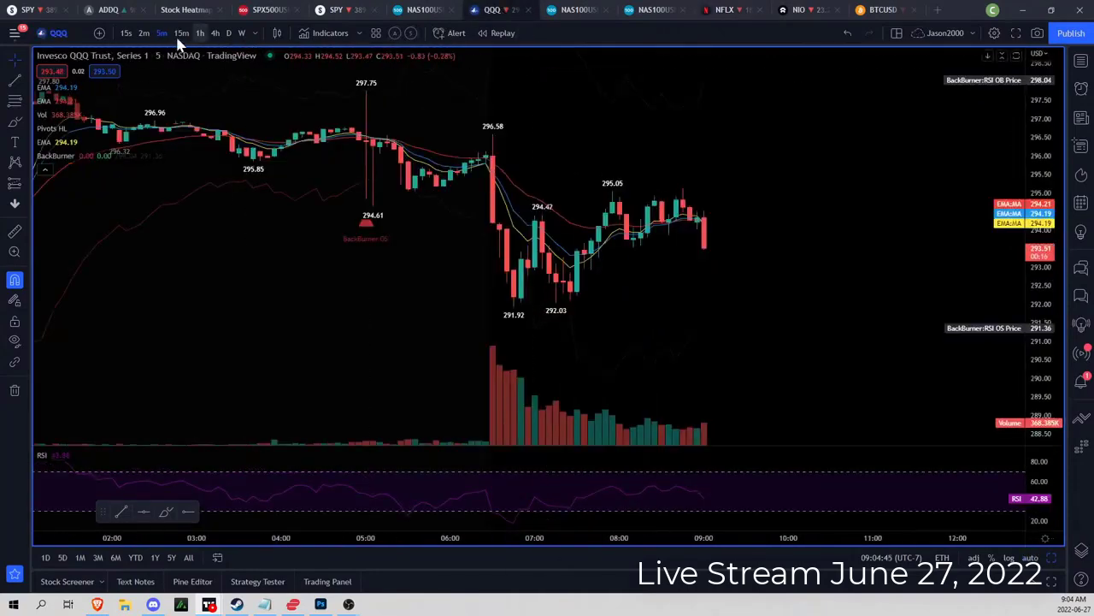
{"action": "left_click", "coordinate": [175, 33]}
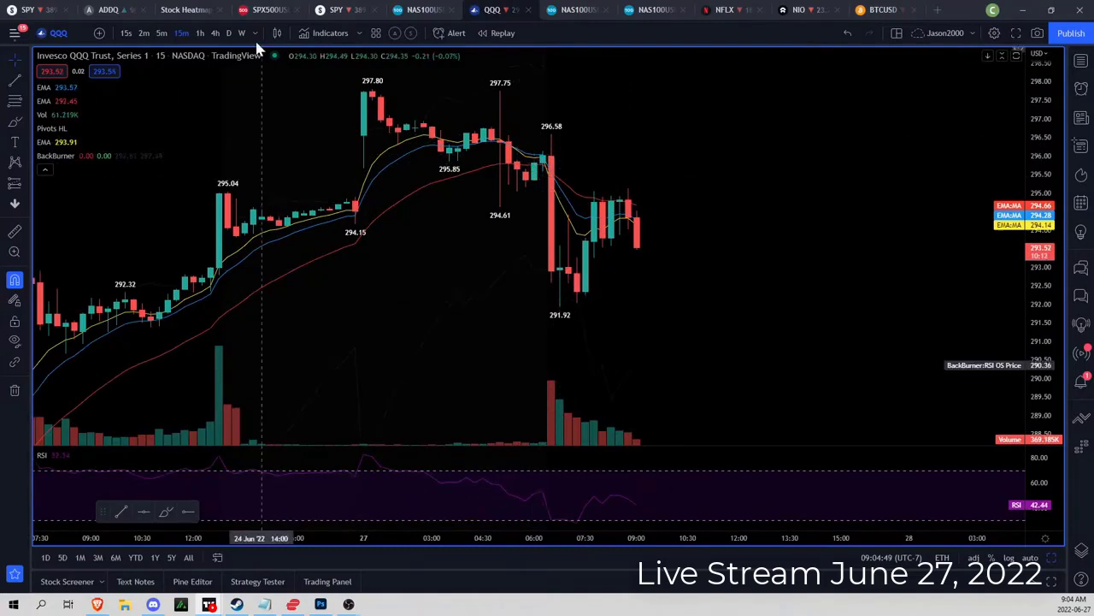
{"action": "left_click", "coordinate": [154, 33]}
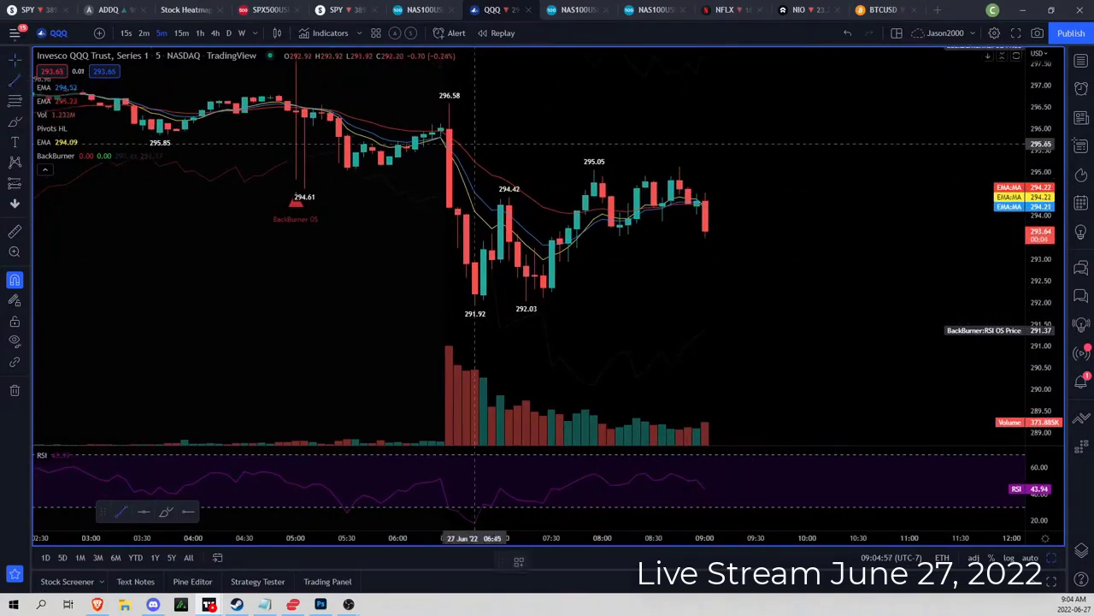
Draw a yellow wedge trendline across QQQ's candles and return to 5-minute candles.
{"action": "left_click_drag", "start_coordinate": [34, 325], "coordinate": [1026, 85]}
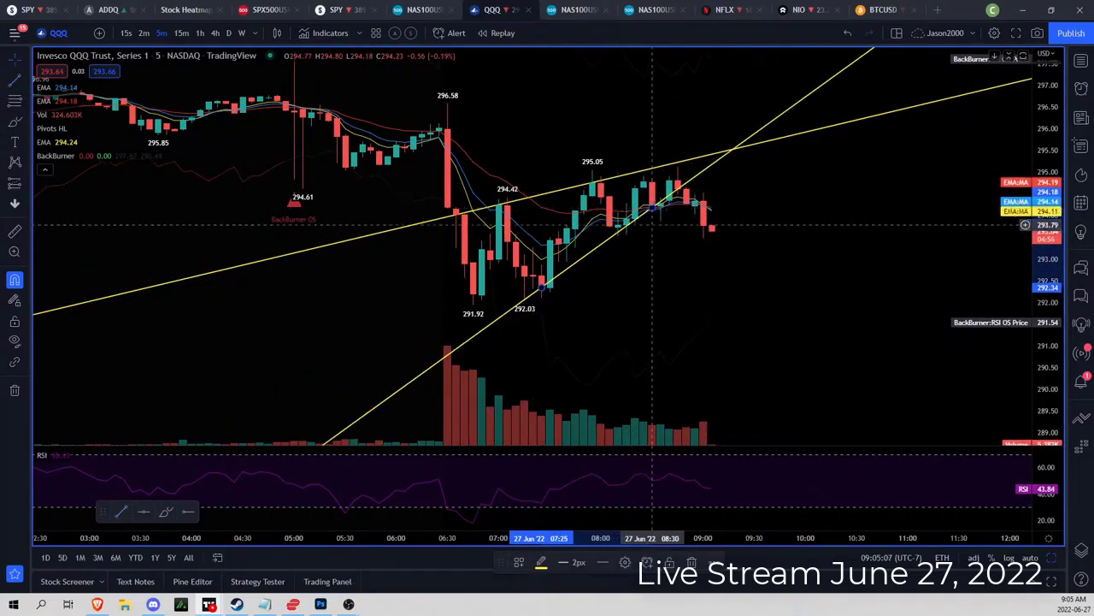
{"action": "mouse_move", "coordinate": [612, 229]}
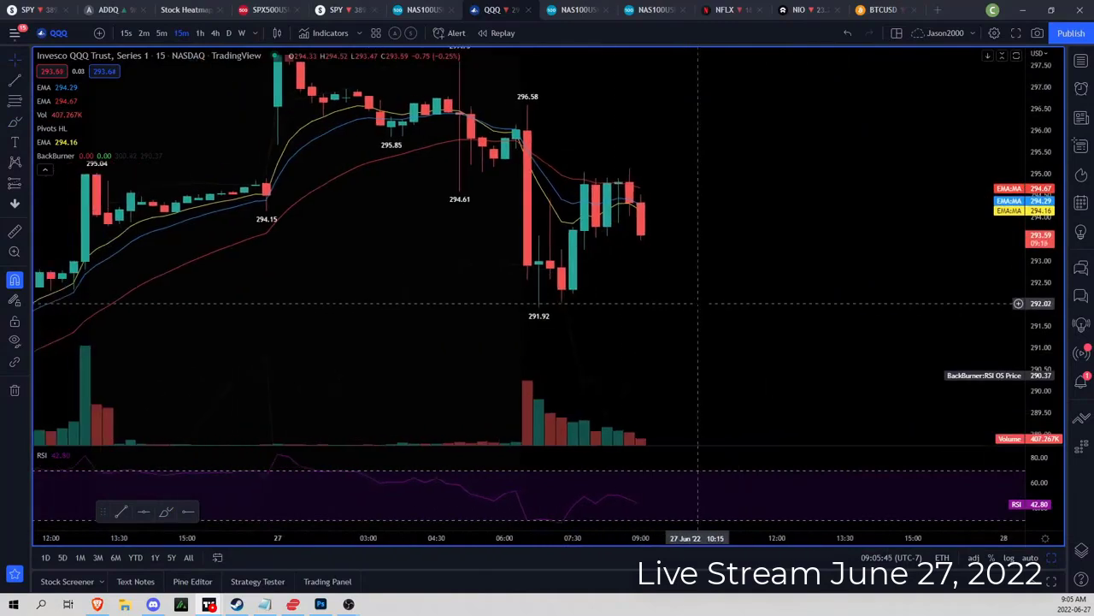
{"action": "left_click", "coordinate": [161, 33]}
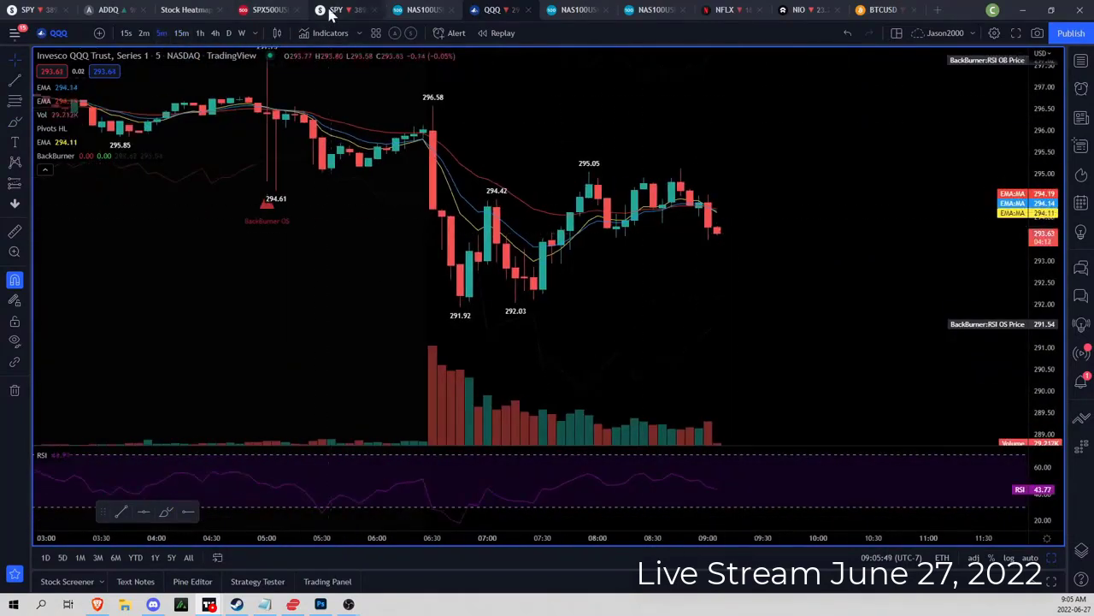
Switch to SPY and draw a rising wedge trendline across its morning 5-minute candles.
{"action": "left_click", "coordinate": [338, 10]}
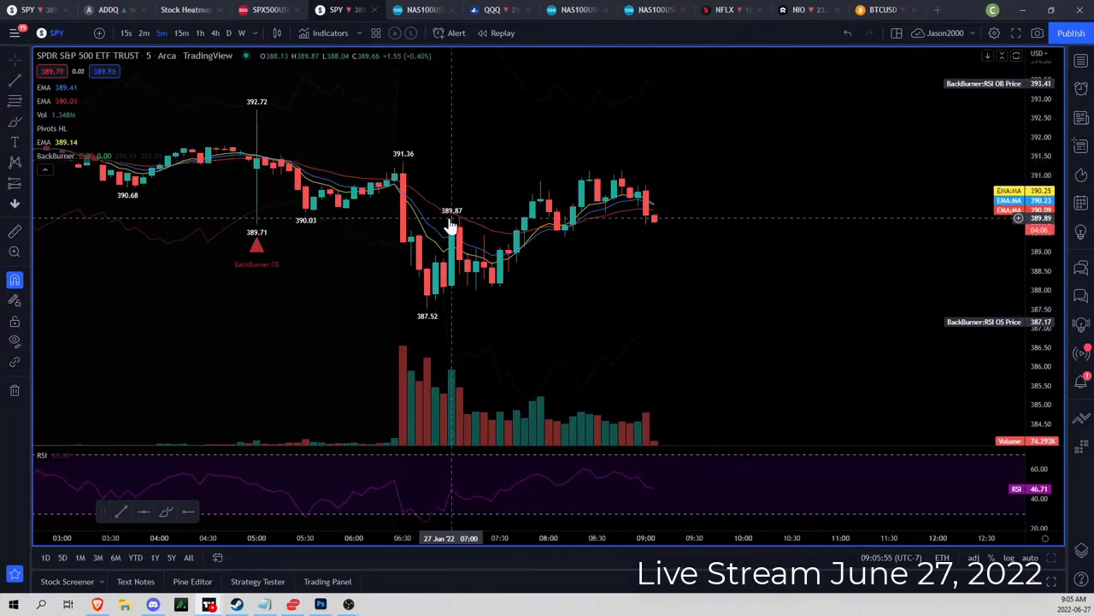
{"action": "mouse_move", "coordinate": [557, 240]}
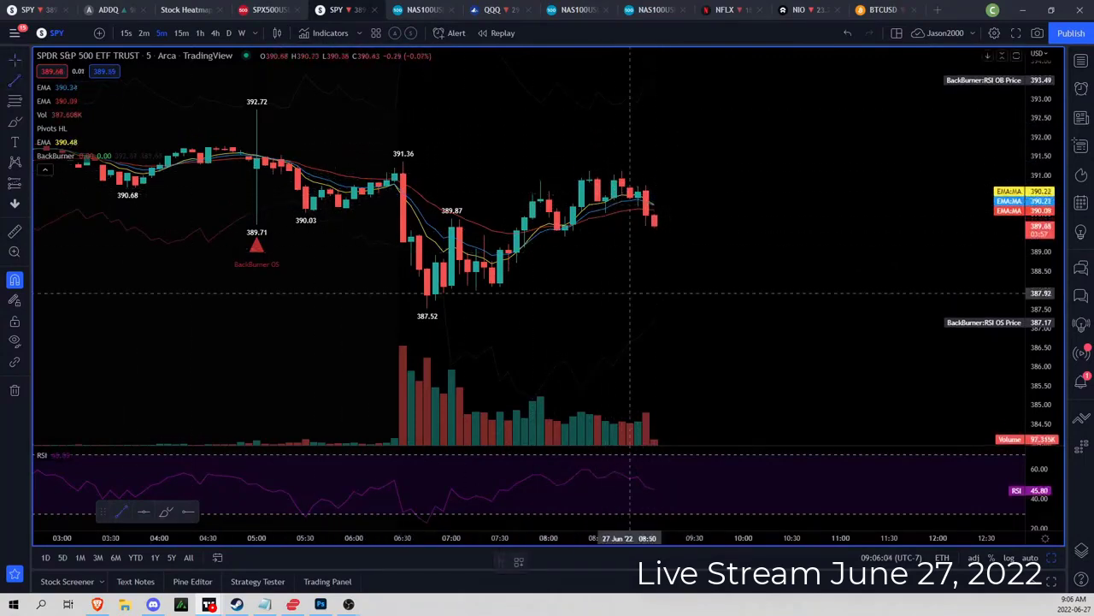
{"action": "left_click_drag", "start_coordinate": [34, 291], "coordinate": [1034, 137]}
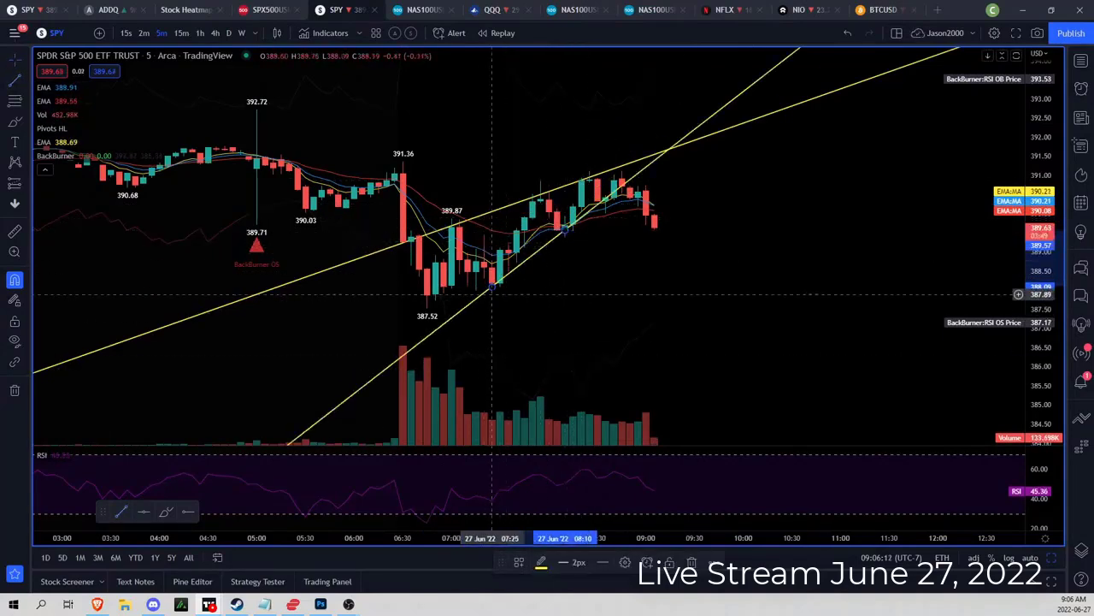
{"action": "mouse_move", "coordinate": [500, 281]}
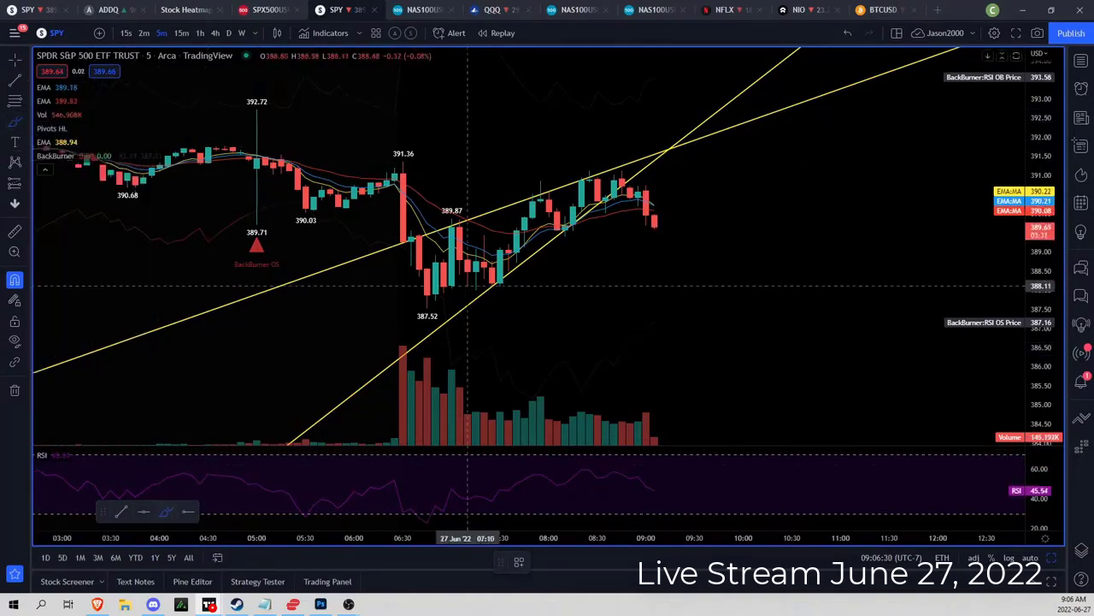
Loop a green brush stroke around the SPY pullback, then switch to 2-minute candles.
{"action": "left_click_drag", "start_coordinate": [444, 248], "coordinate": [496, 295]}
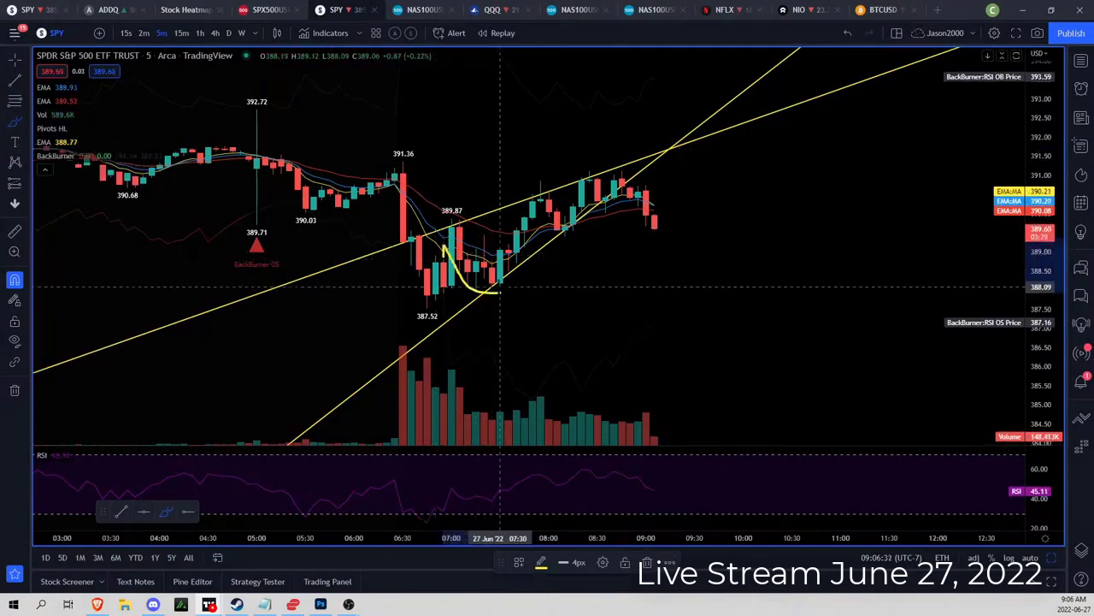
{"action": "left_click_drag", "start_coordinate": [445, 227], "coordinate": [500, 295]}
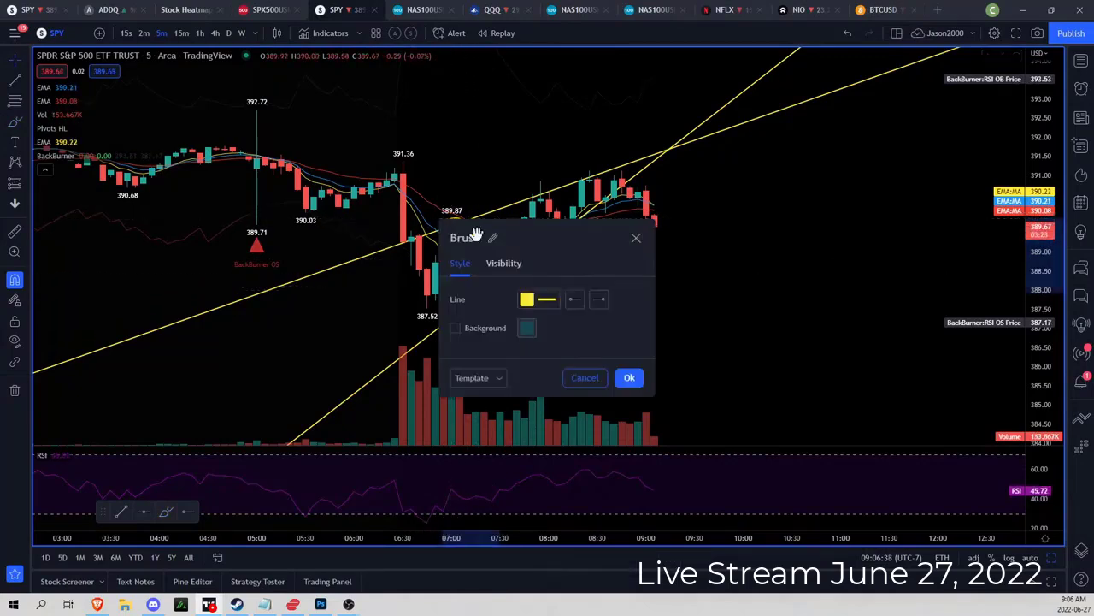
{"action": "left_click", "coordinate": [527, 299]}
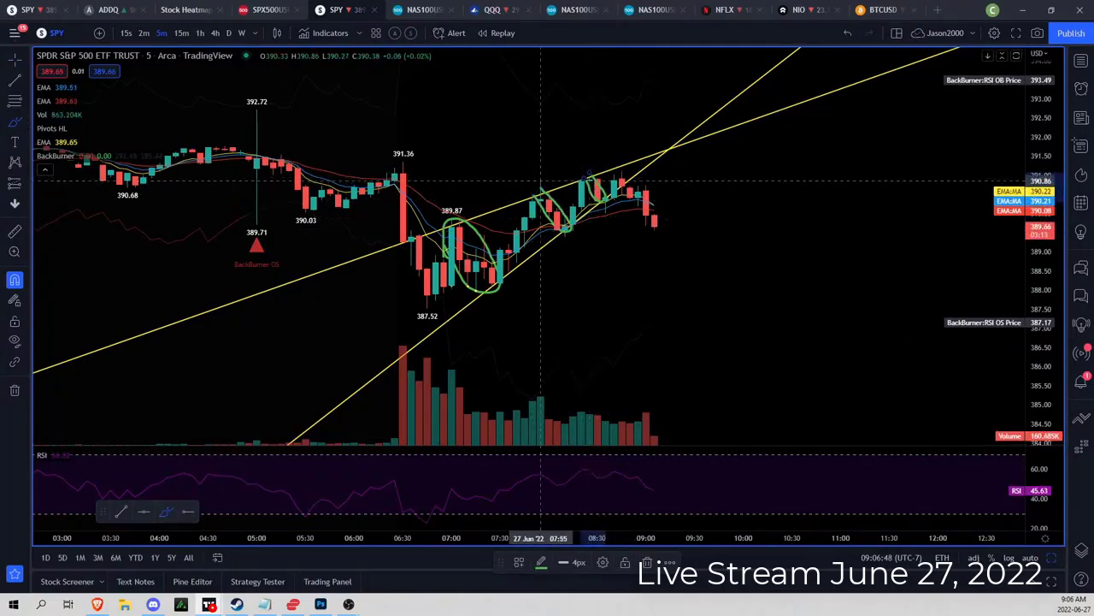
{"action": "left_click", "coordinate": [143, 33]}
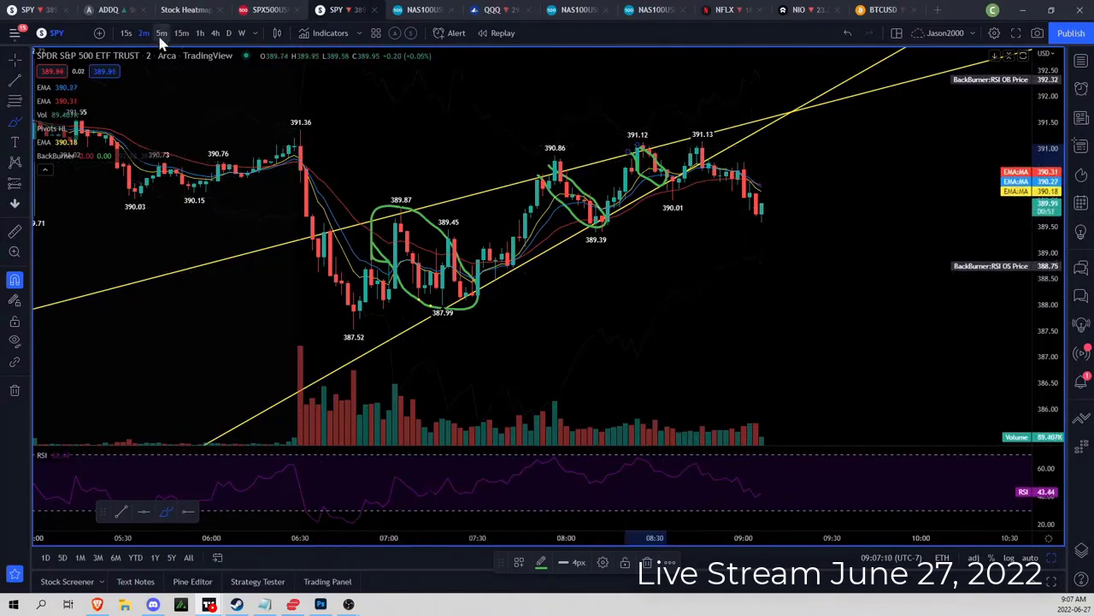
Put SPY back on 5-minute candles.
{"action": "left_click", "coordinate": [158, 33]}
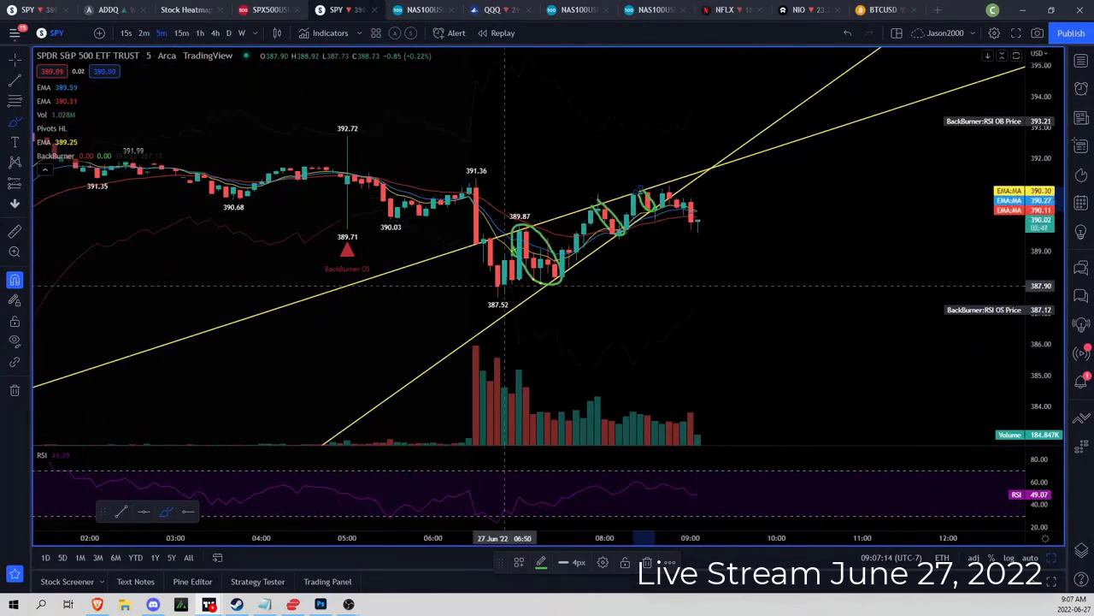
{"action": "mouse_move", "coordinate": [141, 257]}
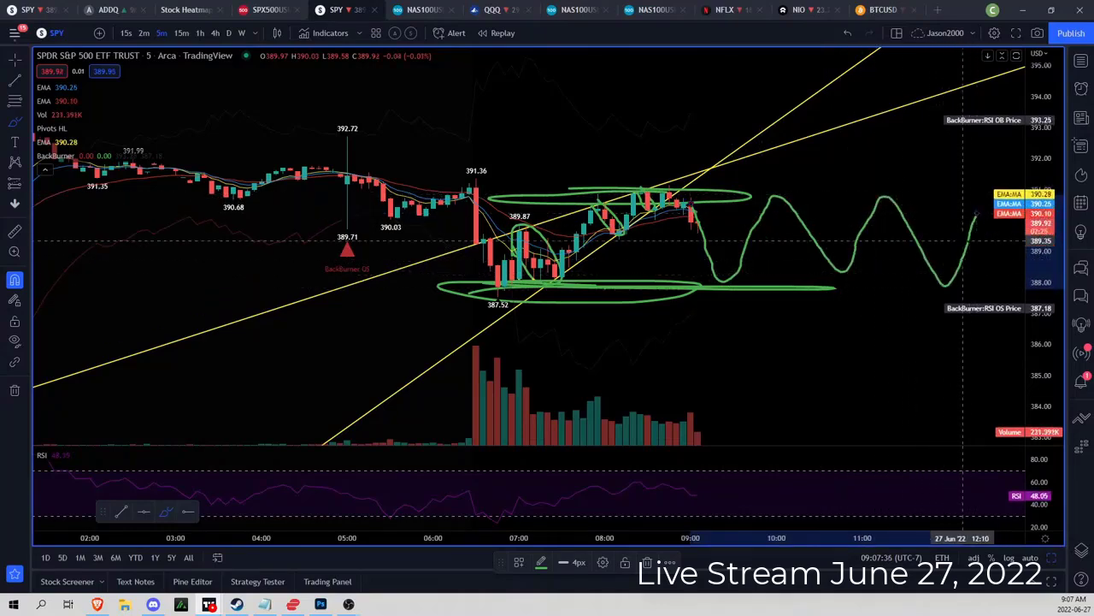
{"action": "mouse_move", "coordinate": [604, 256]}
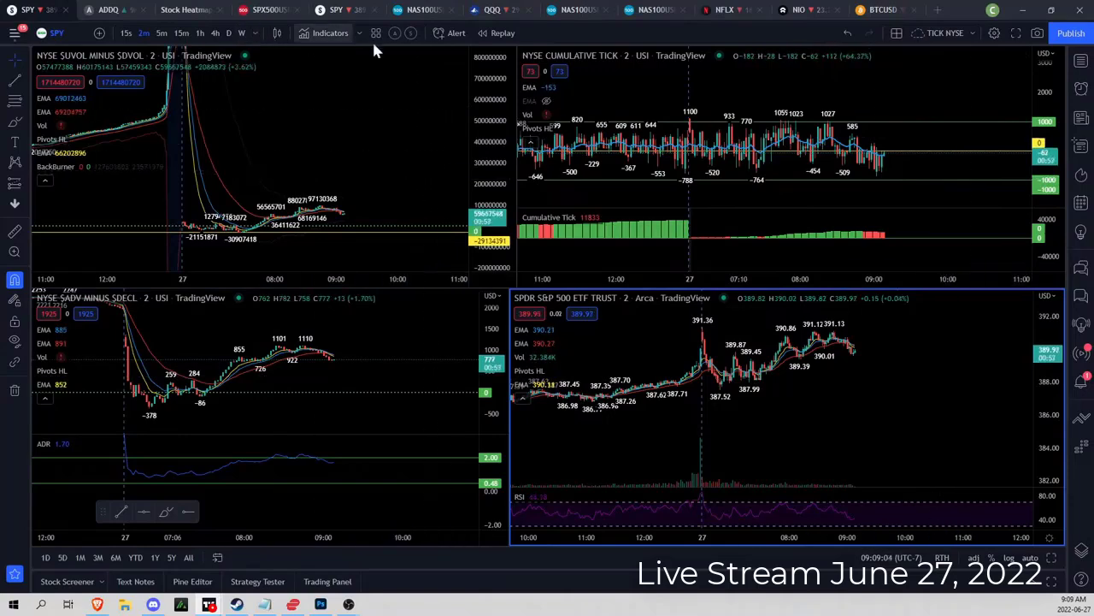
Switch to QQQ, then open the four-panel NASDAQ internals layout.
{"action": "left_click", "coordinate": [483, 10]}
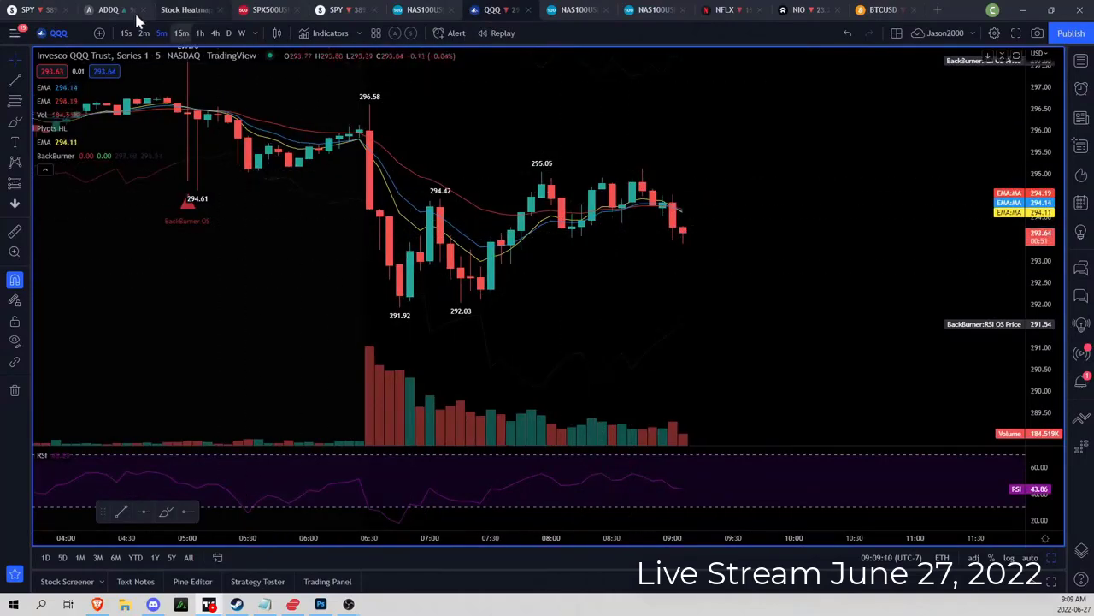
{"action": "left_click", "coordinate": [105, 9]}
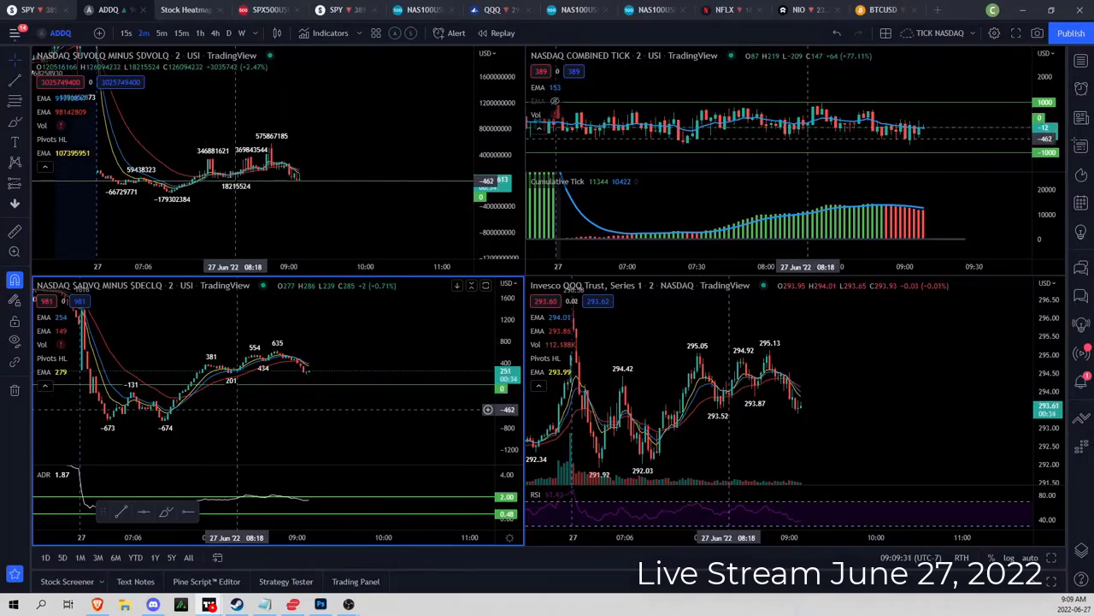
{"action": "mouse_move", "coordinate": [268, 385]}
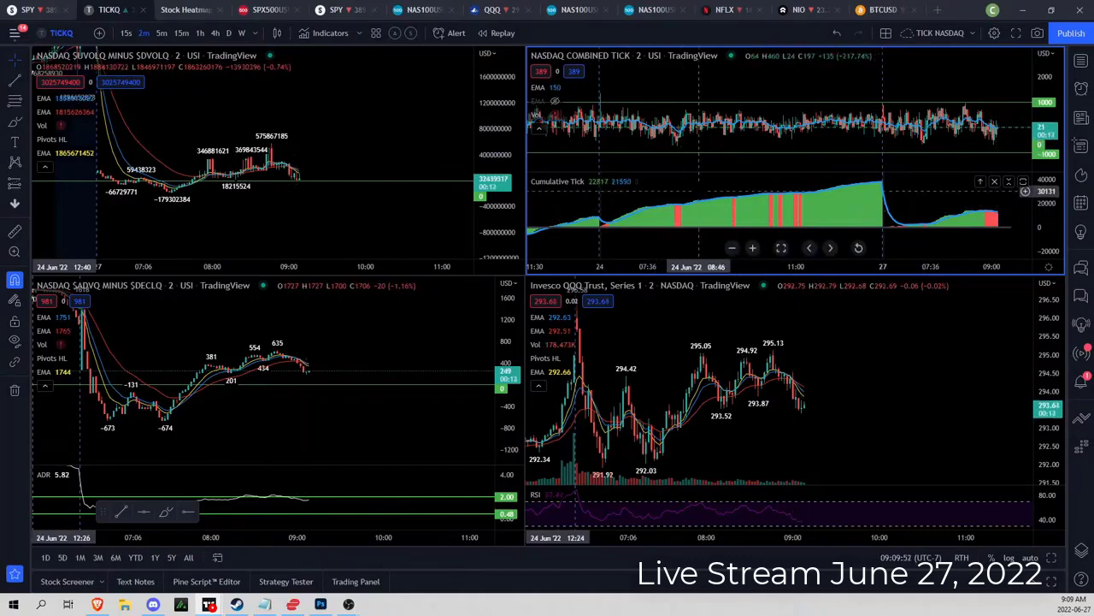
{"action": "mouse_move", "coordinate": [701, 207]}
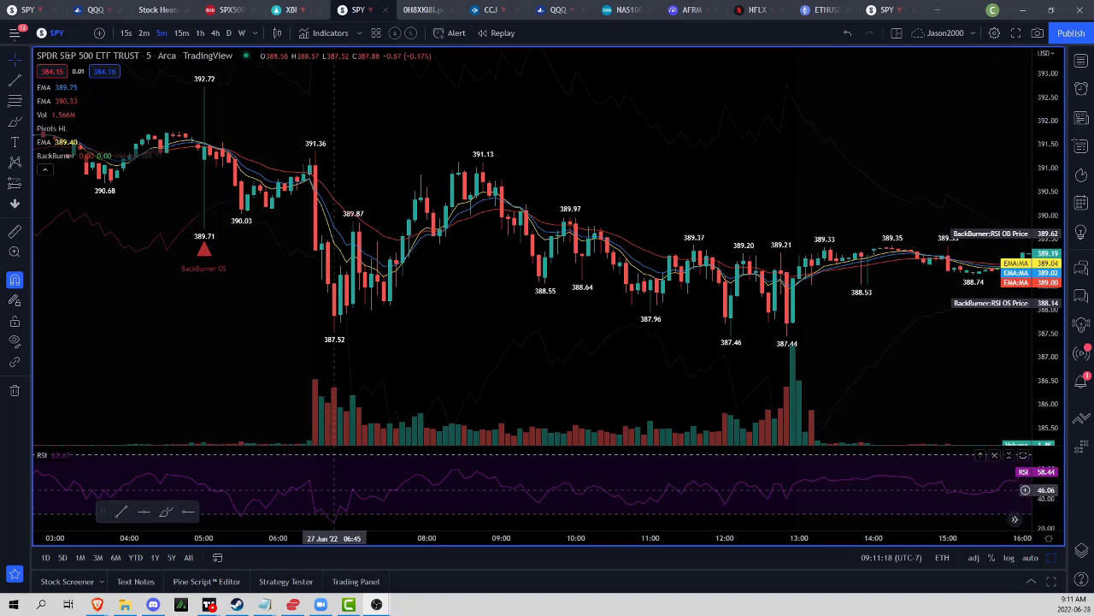
{"action": "mouse_move", "coordinate": [366, 286]}
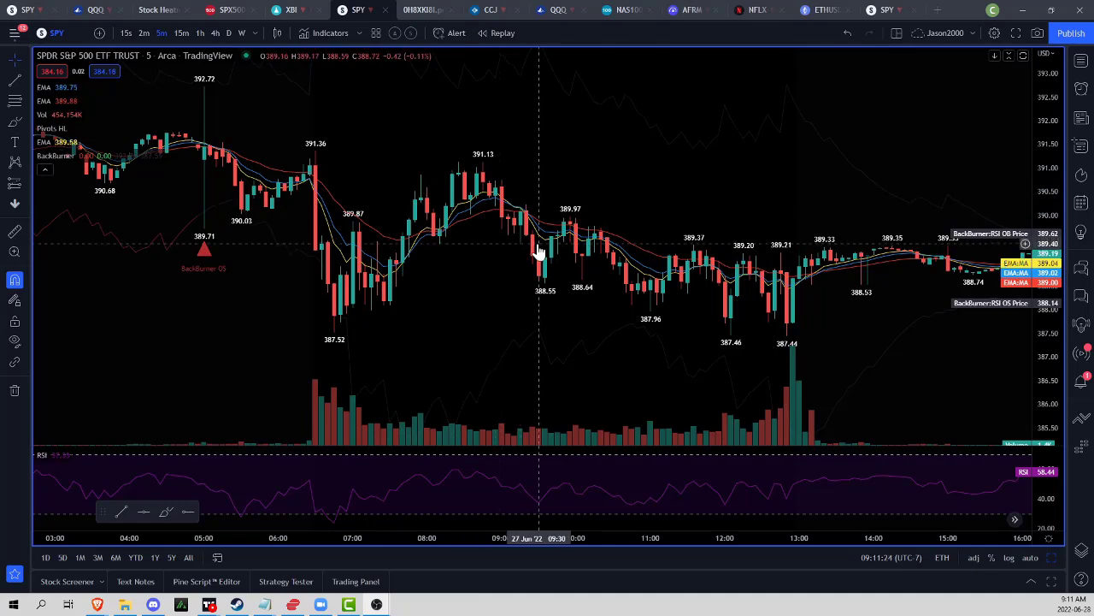
Drag across the SPY chart to review the completed June 27 session.
{"action": "left_click_drag", "start_coordinate": [347, 162], "coordinate": [752, 163]}
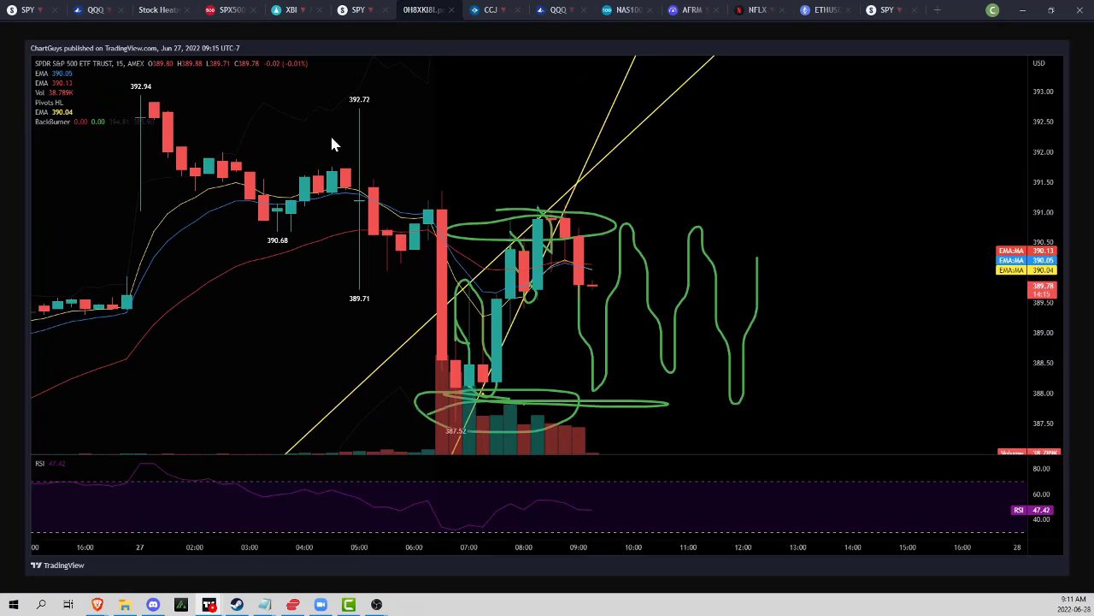
{"action": "mouse_move", "coordinate": [611, 314]}
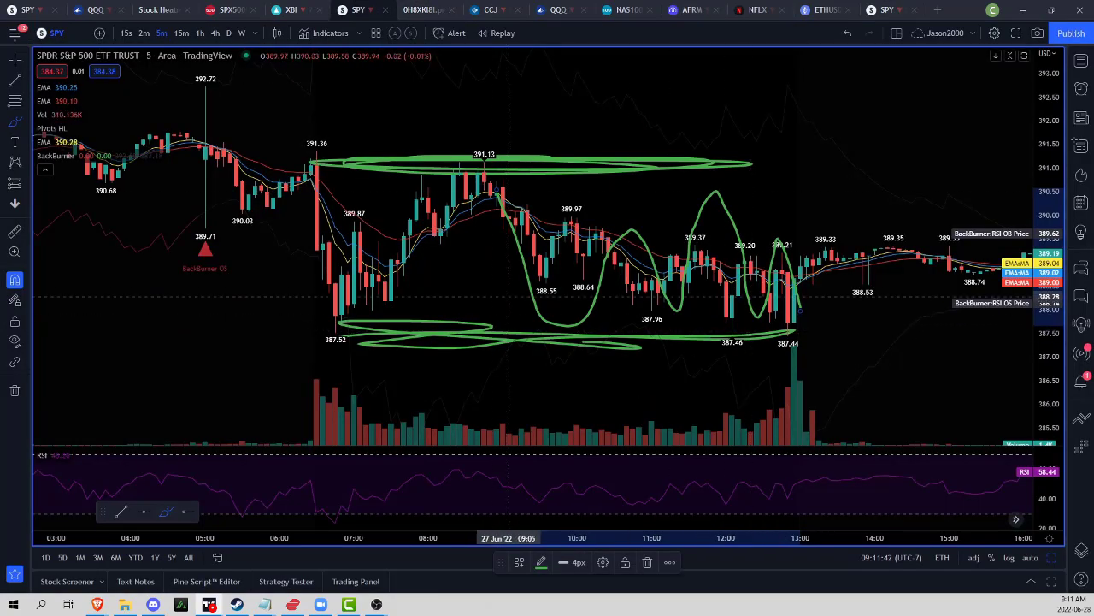
{"action": "mouse_move", "coordinate": [657, 304]}
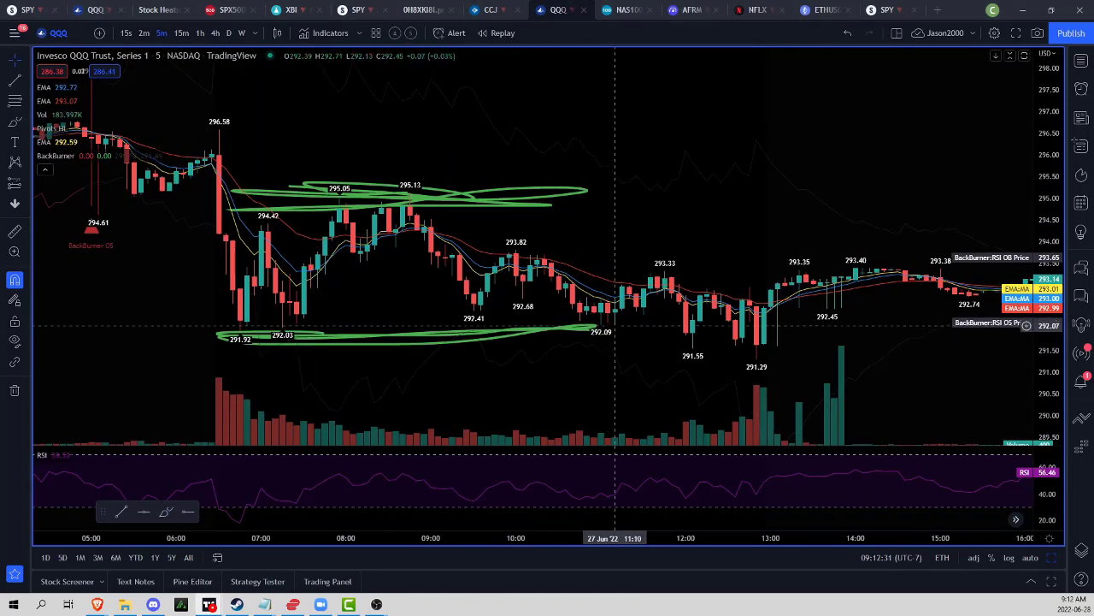
{"action": "mouse_move", "coordinate": [610, 335]}
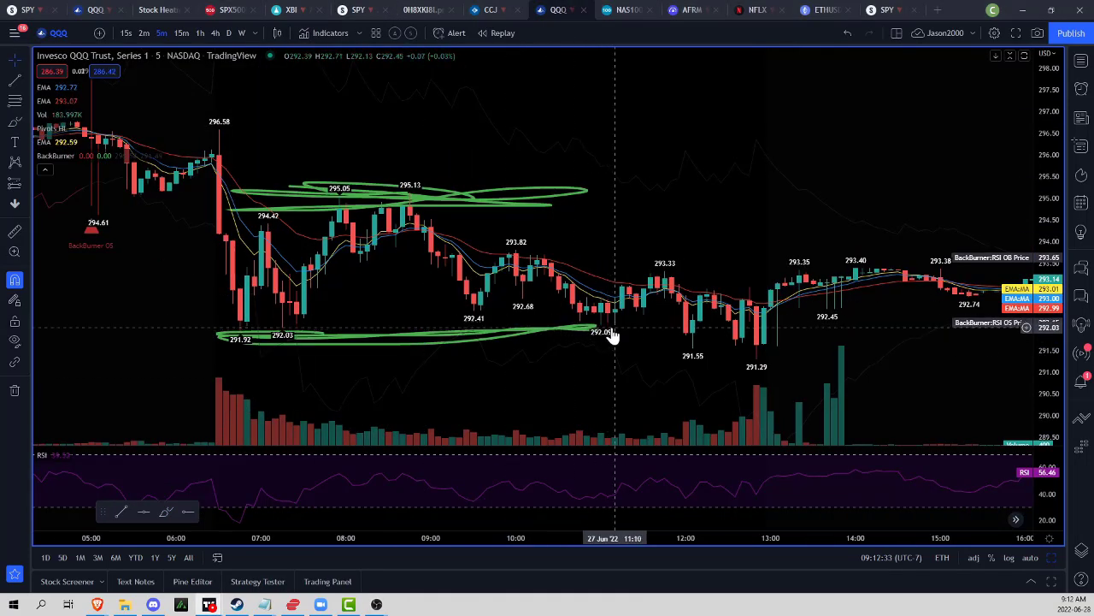
{"action": "mouse_move", "coordinate": [612, 336]}
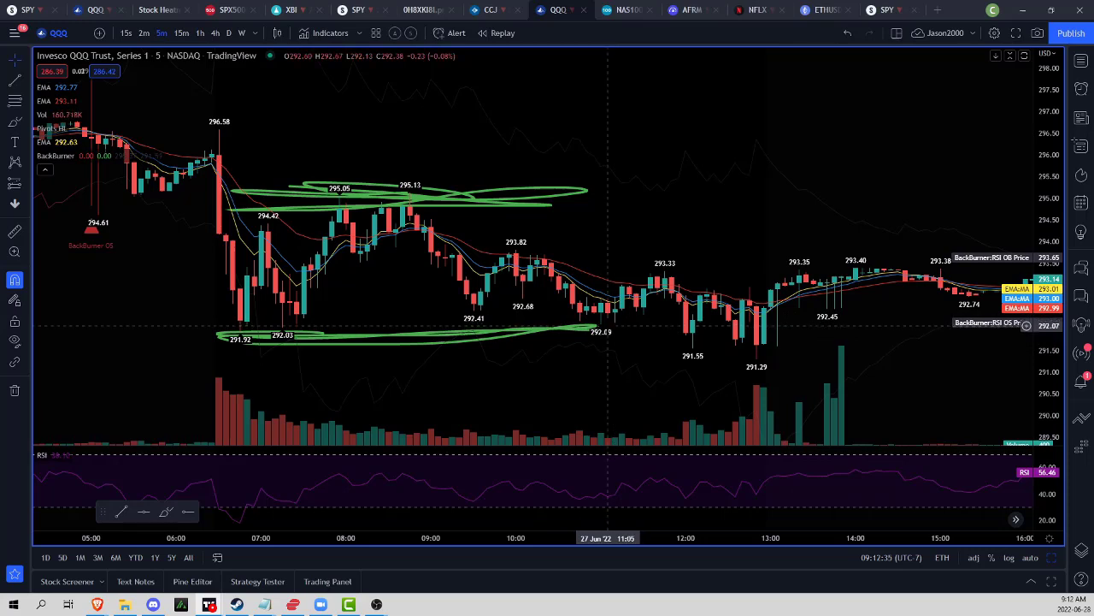
{"action": "mouse_move", "coordinate": [609, 338]}
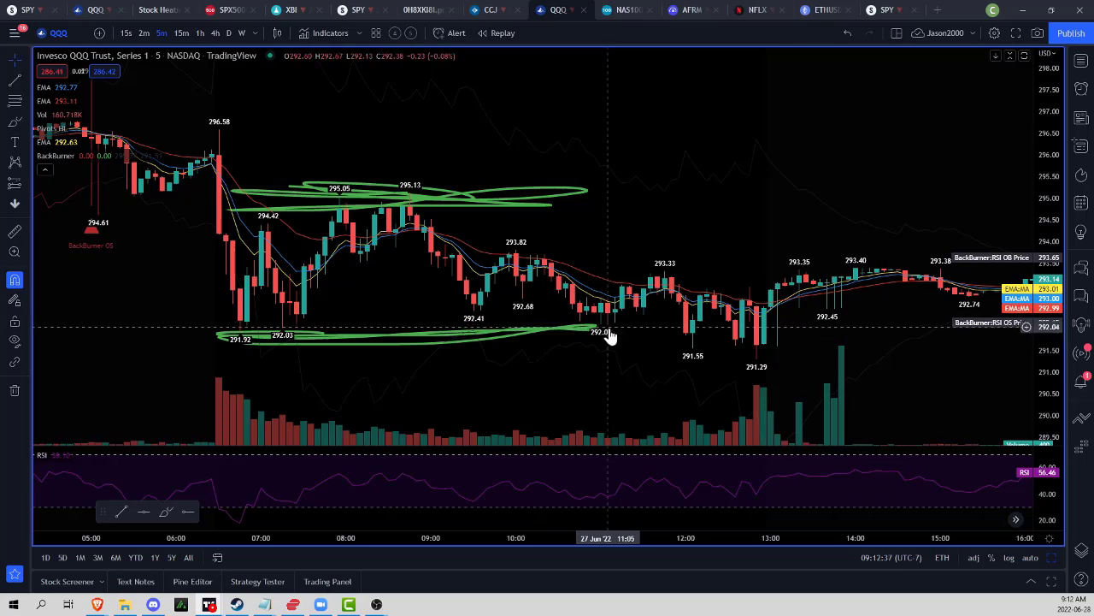
{"action": "mouse_move", "coordinate": [619, 325]}
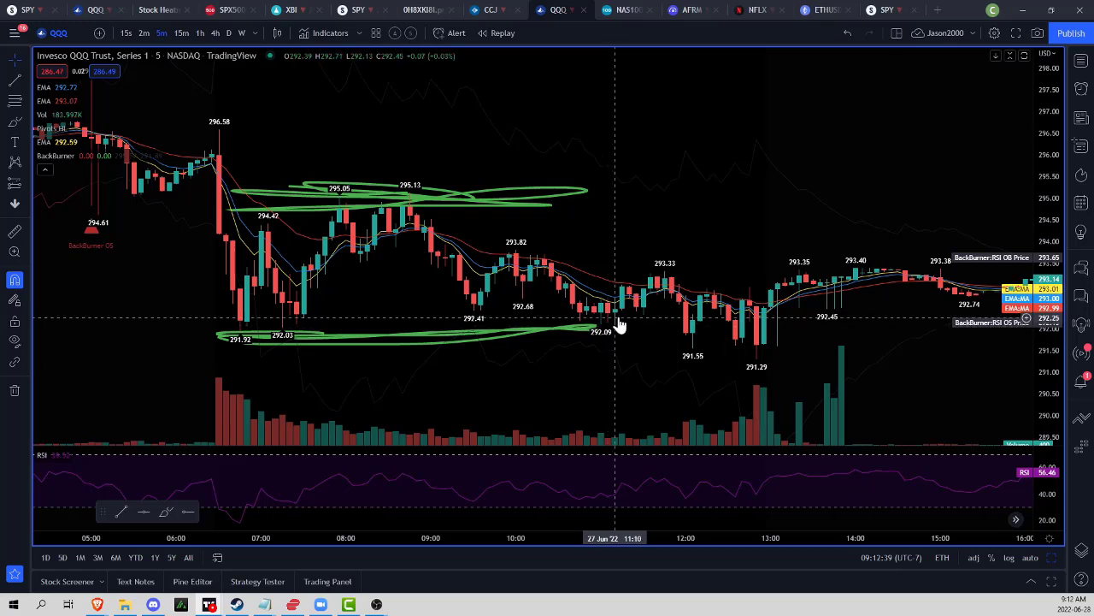
{"action": "mouse_move", "coordinate": [663, 280]}
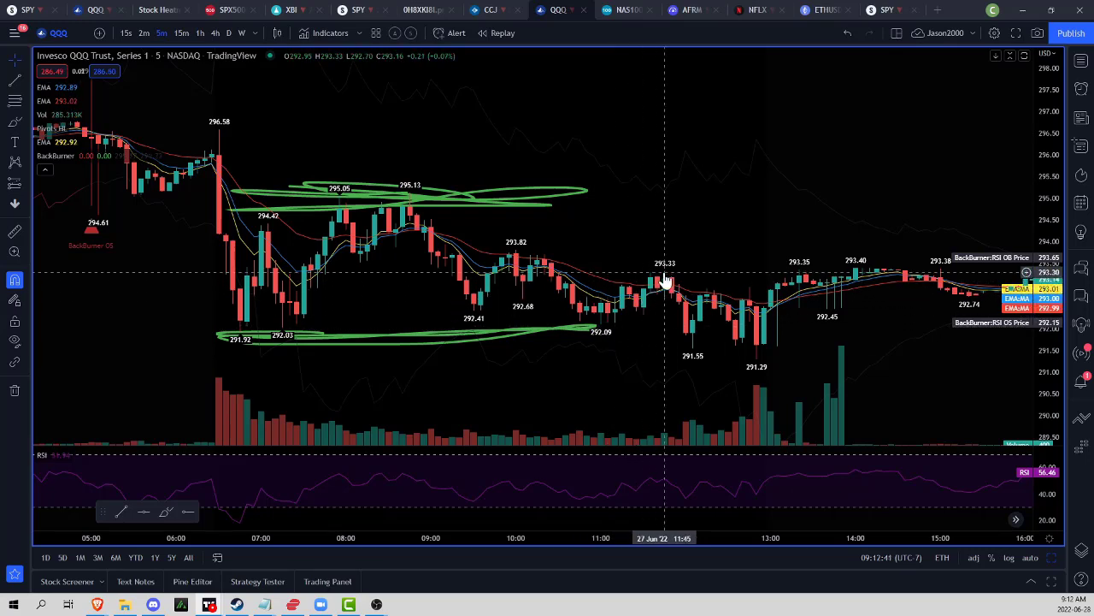